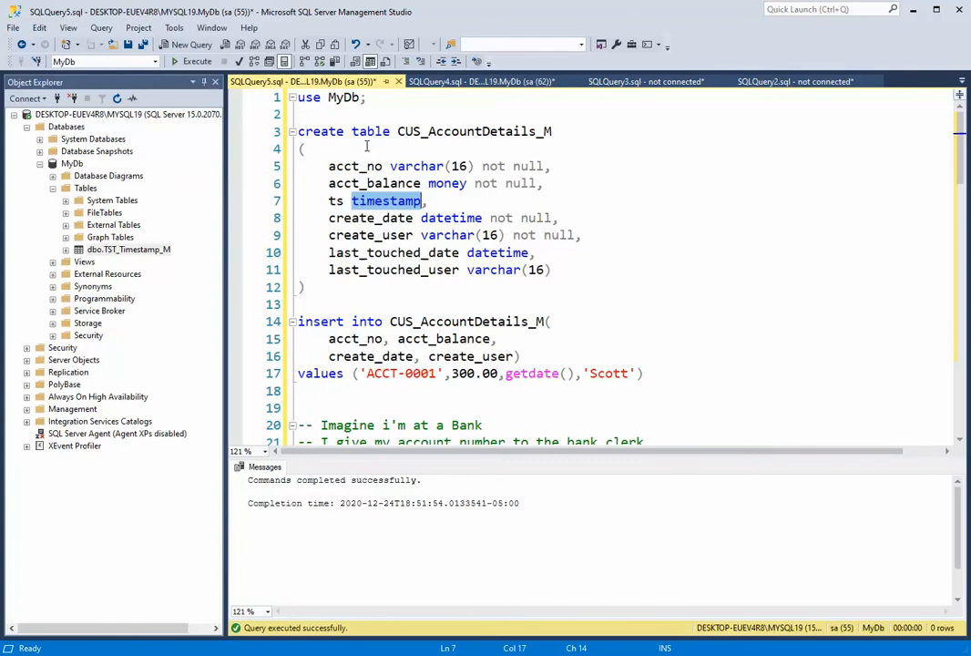
mouse_move(484, 138)
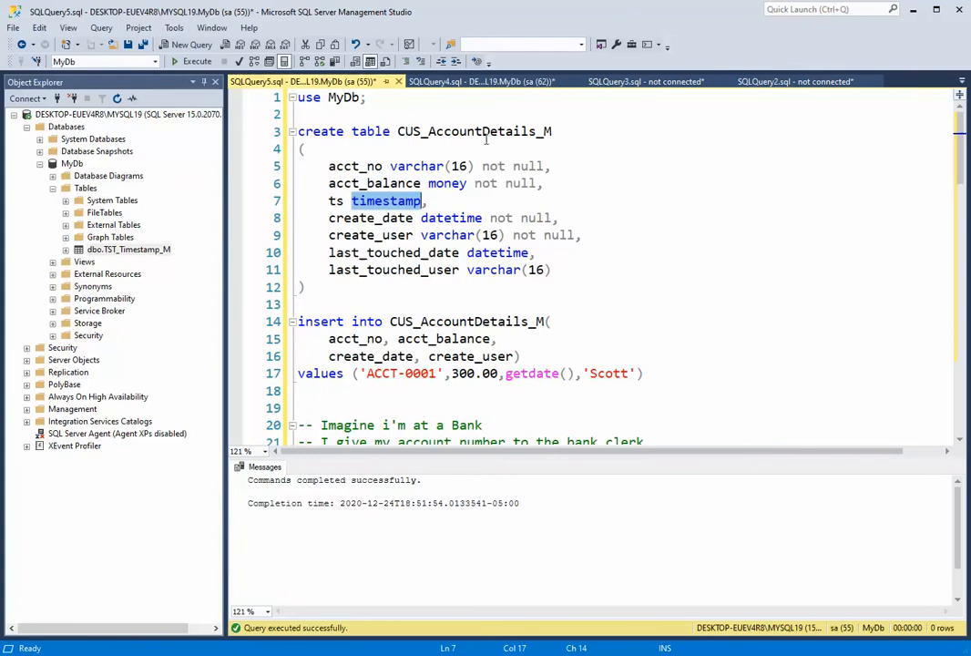
- Review the table definition: ts timestamp column, audit columns and the 300.00 starting balance
click(355, 166)
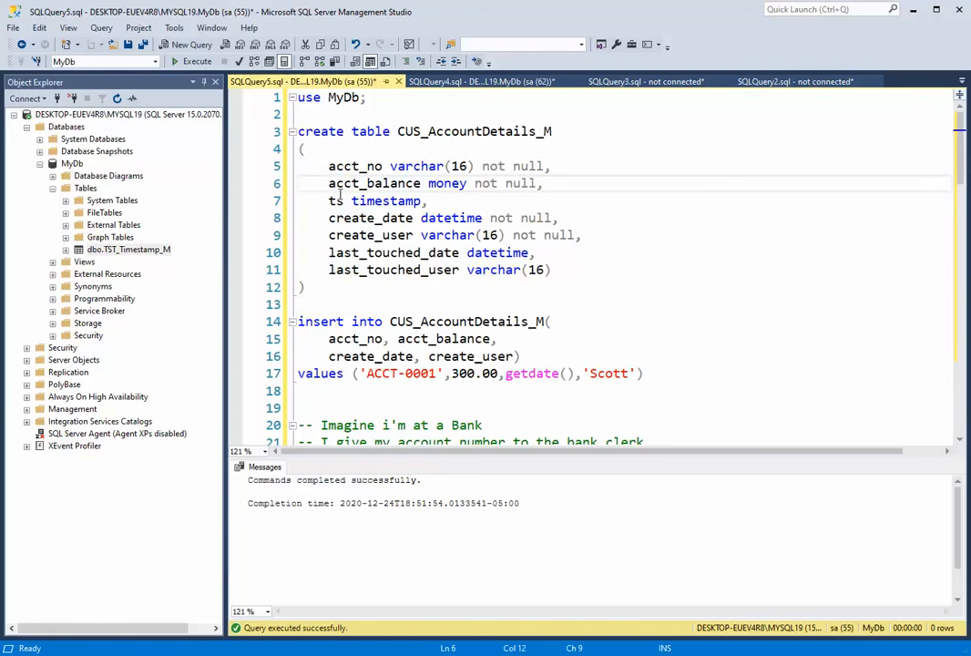
double_click(335, 200)
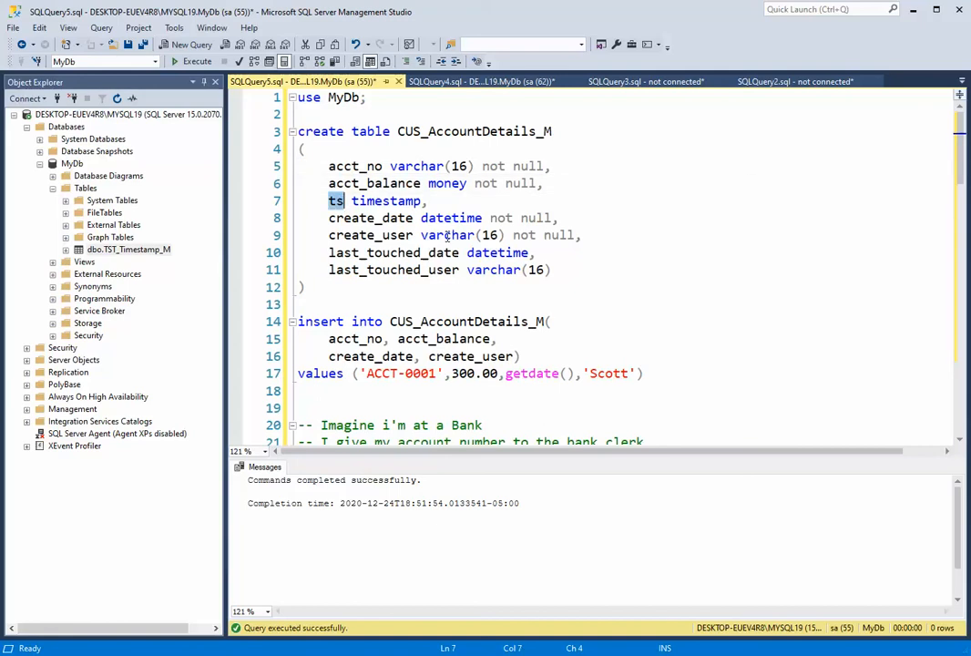
drag(328, 219, 546, 269)
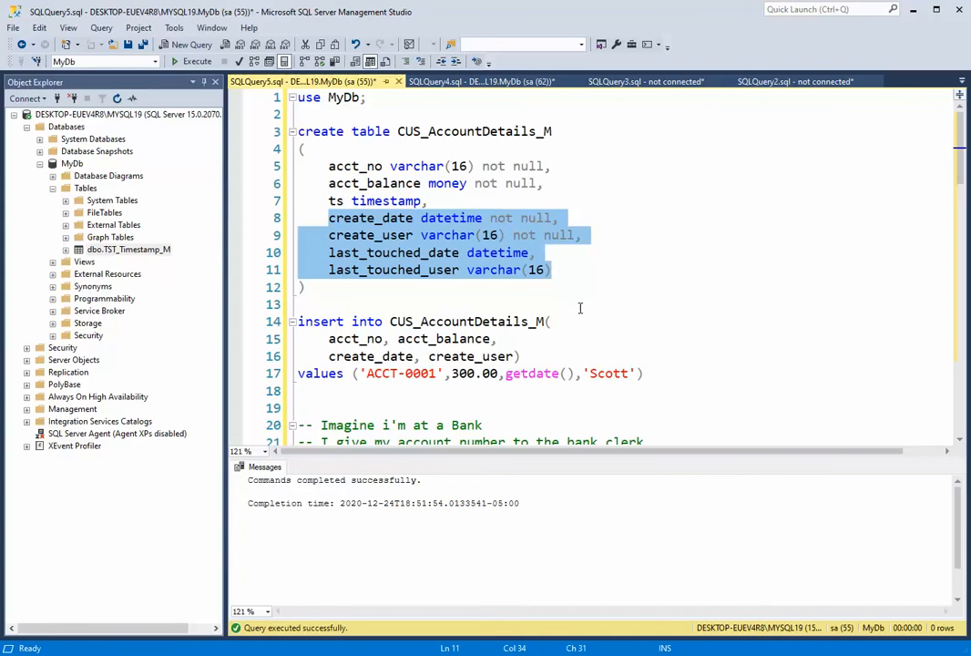
mouse_move(464, 303)
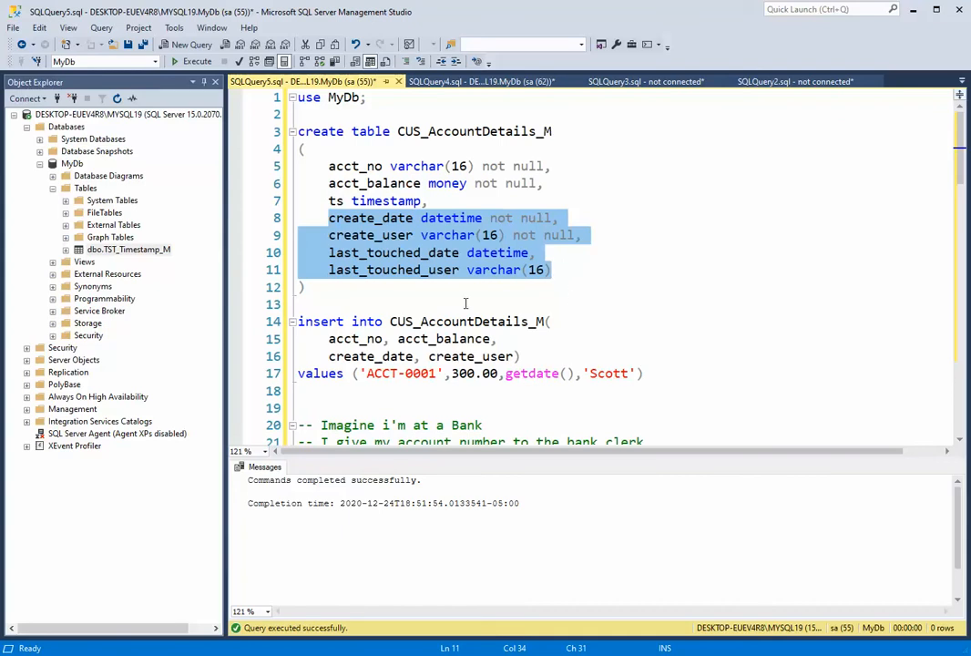
click(344, 320)
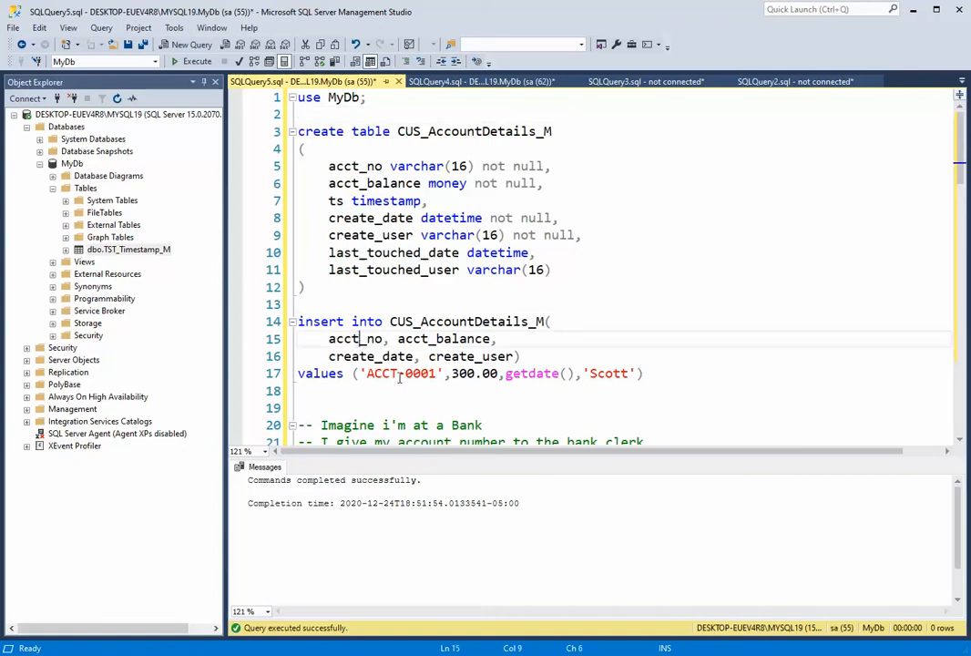
double_click(470, 374)
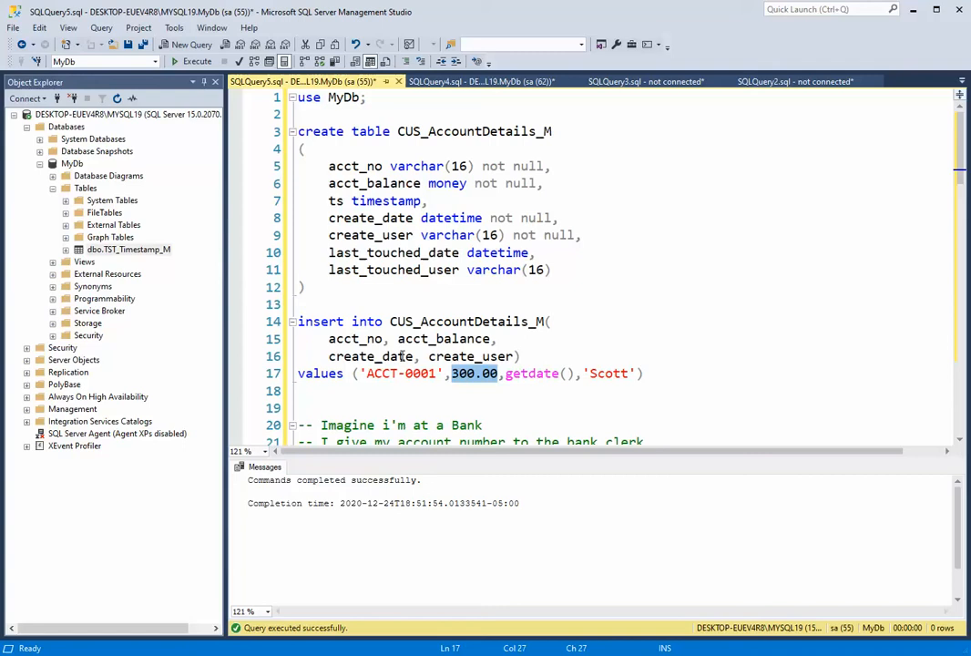
mouse_move(412, 355)
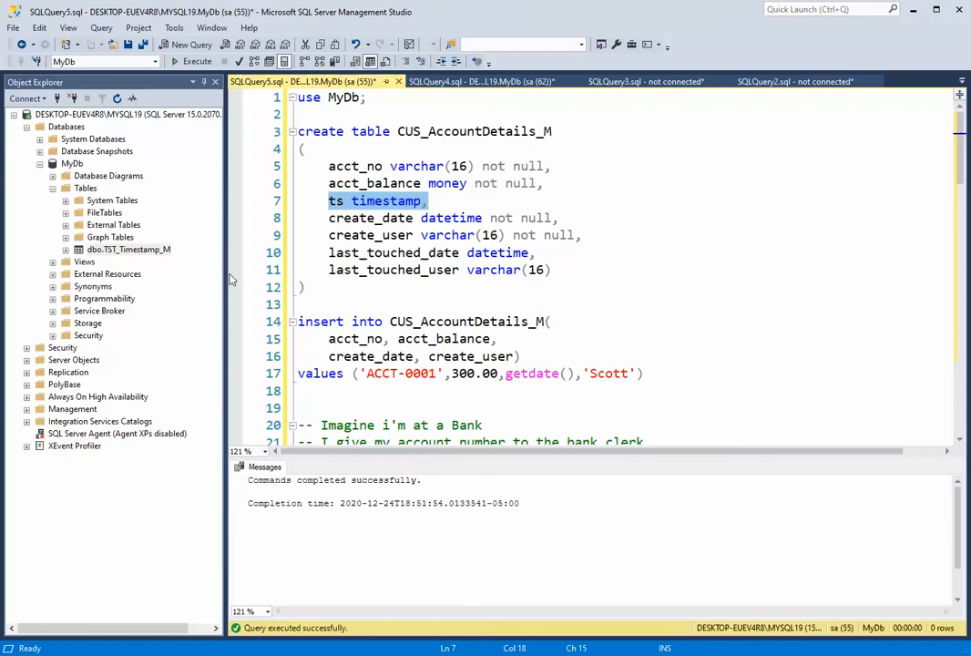
- Create CUS_AccountDetails_M, refresh Tables and expand its Columns, then select the ACCT-0001 insert
drag(299, 132, 306, 288)
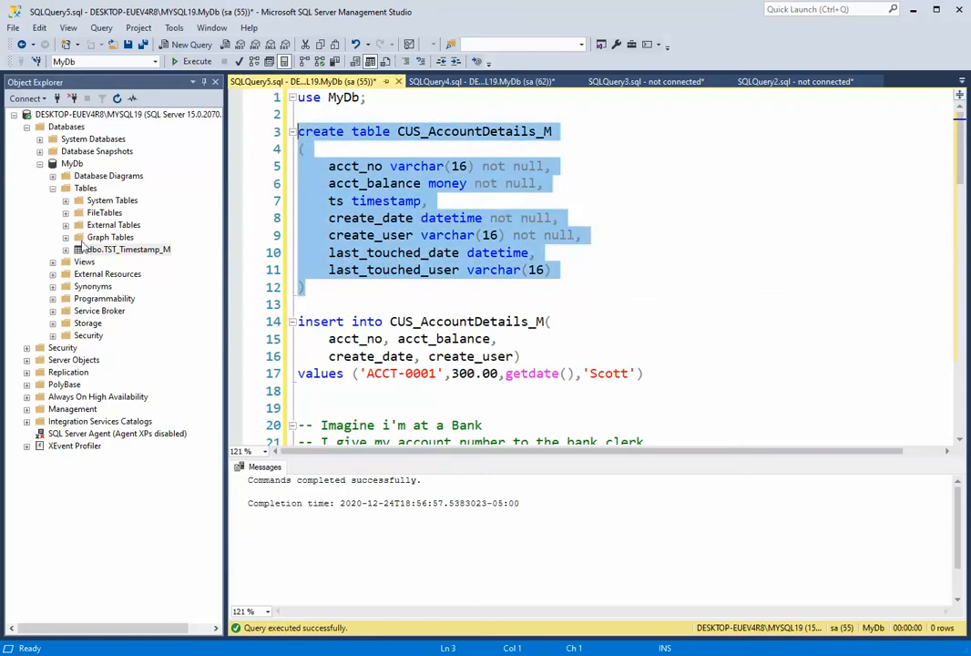
right_click(85, 187)
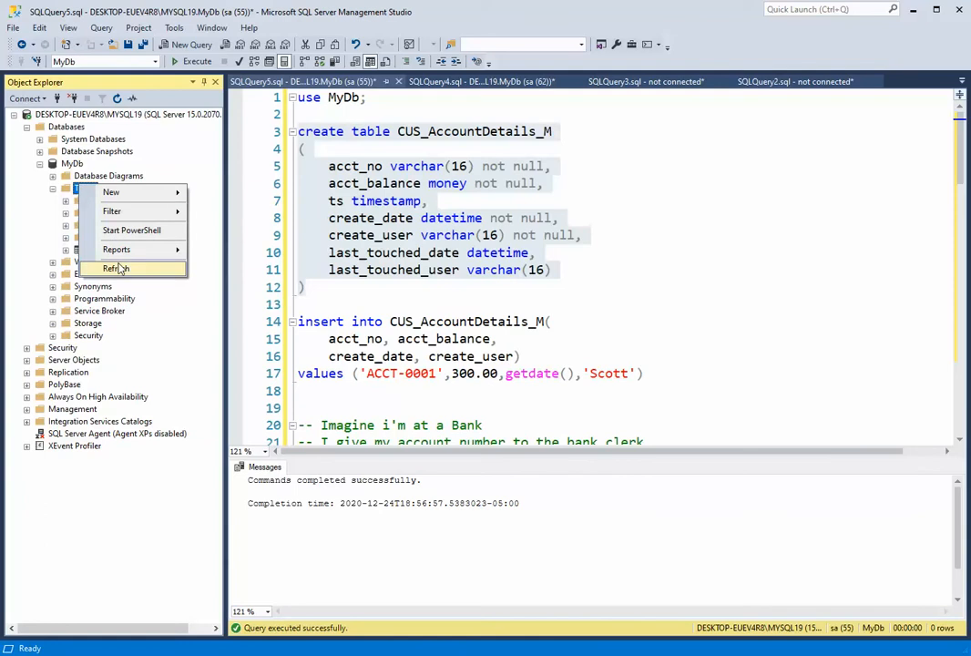
click(117, 268)
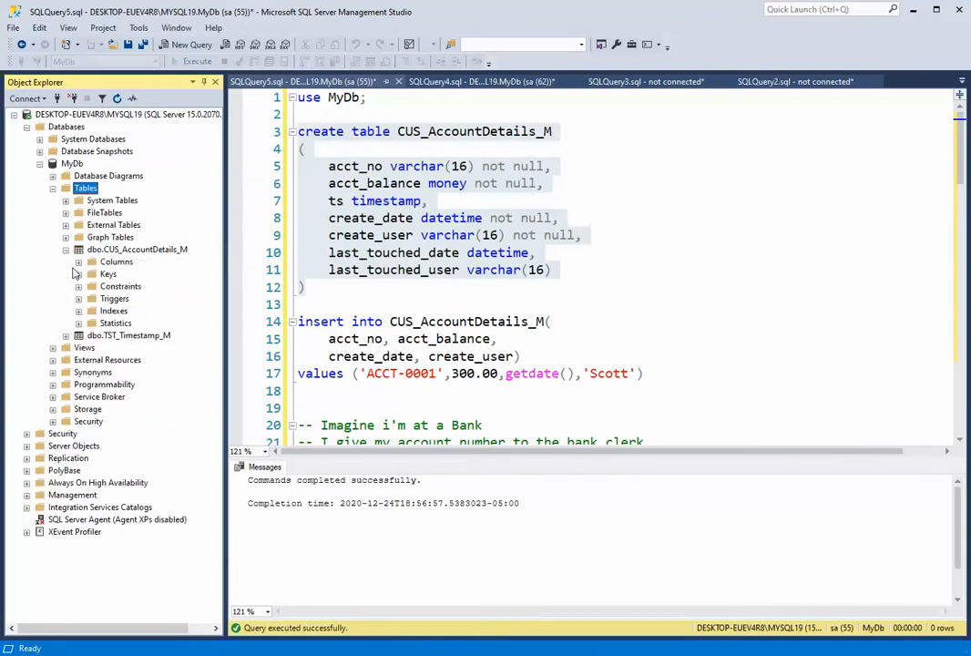
click(78, 262)
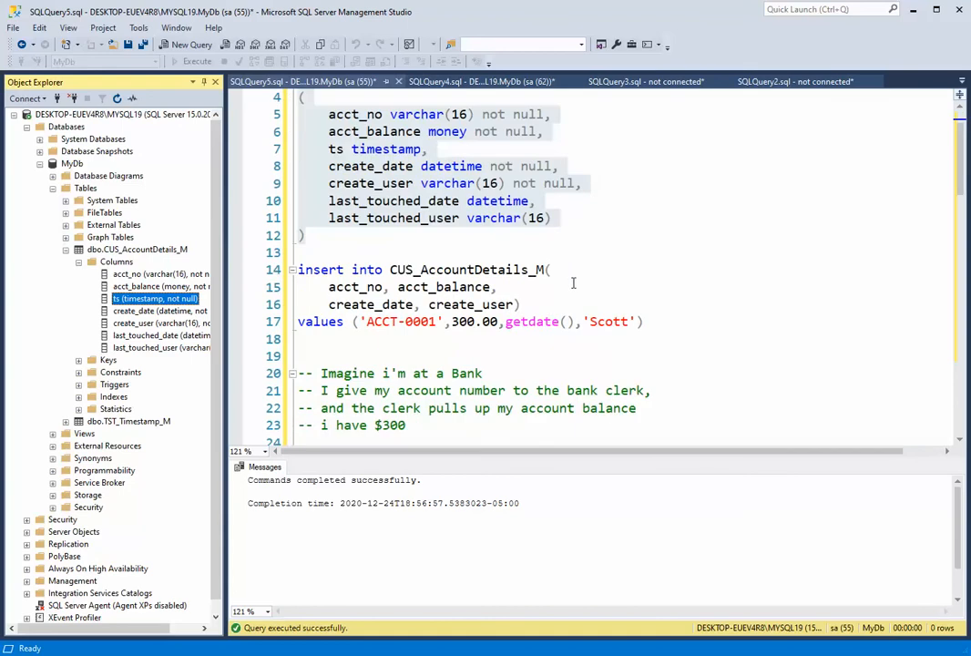
drag(299, 270, 641, 321)
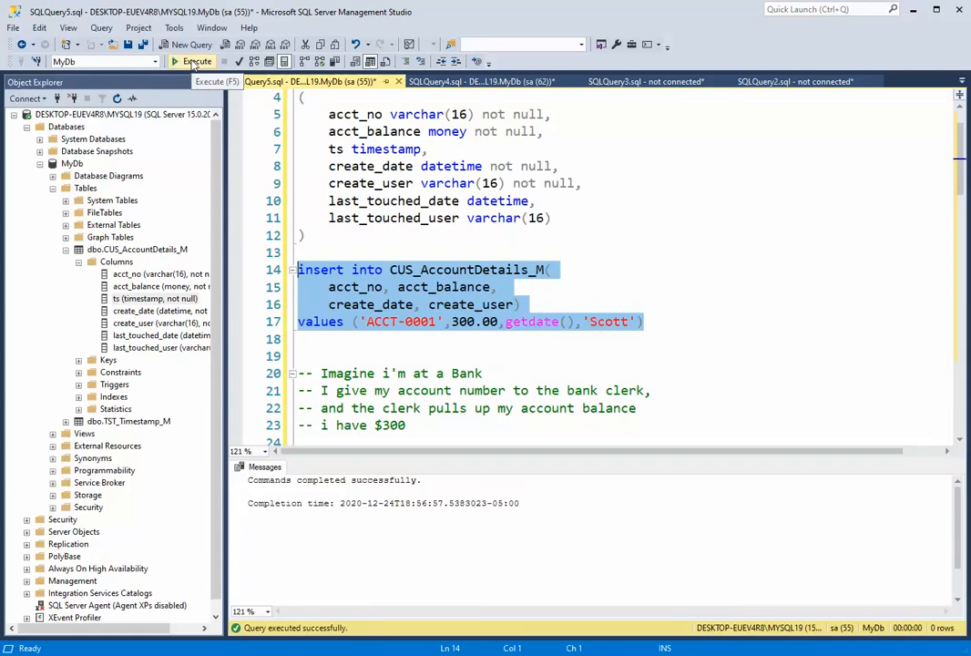
- Insert the ACCT-0001 row and select the query listing all CUS_AccountDetails_M rows
click(193, 62)
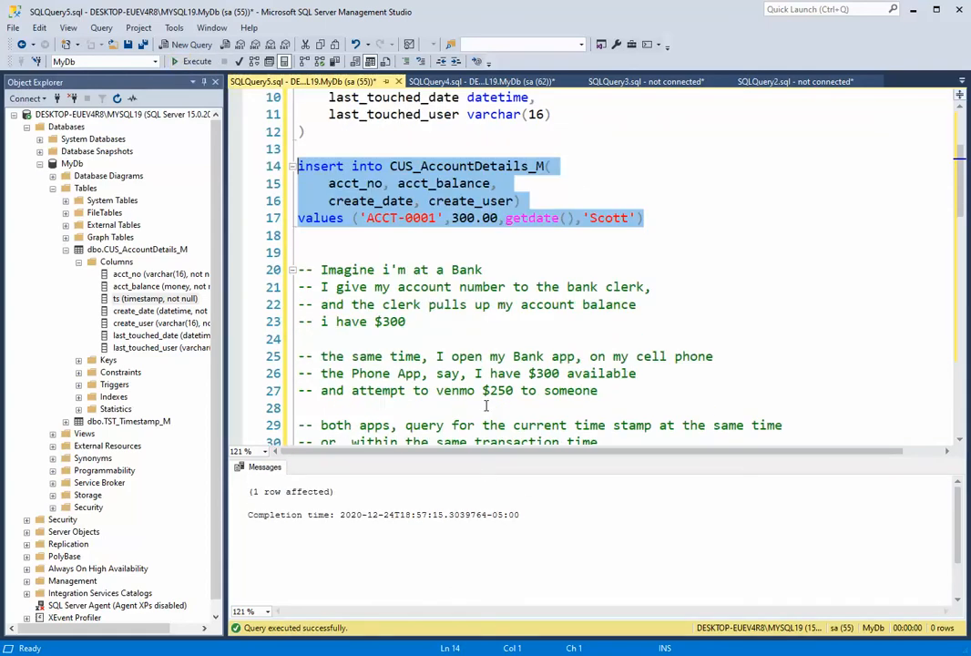
scroll(down, 3)
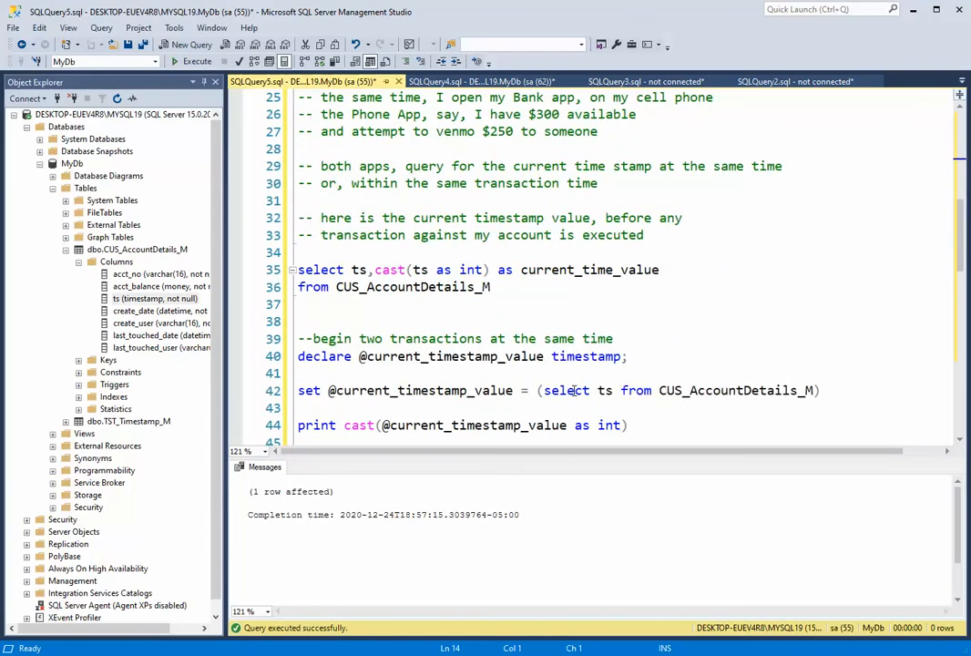
scroll(down, 3)
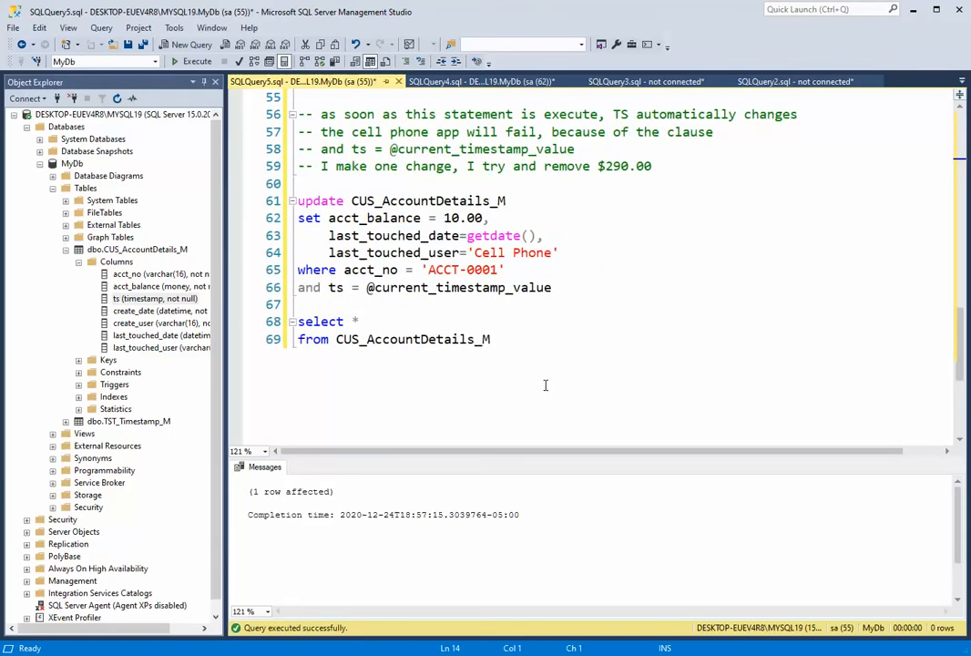
drag(297, 321, 490, 339)
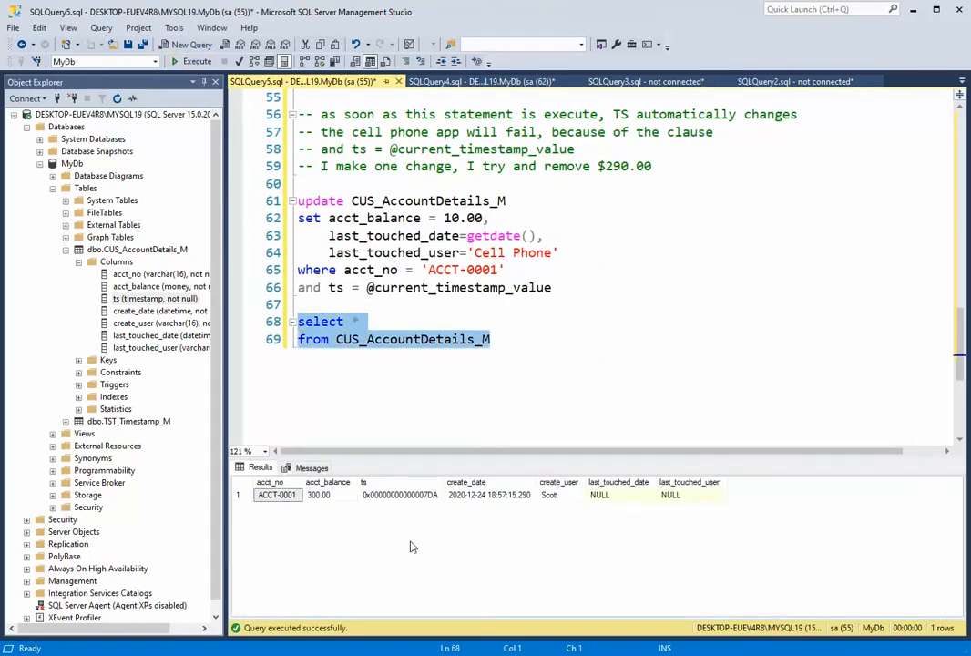
mouse_move(271, 508)
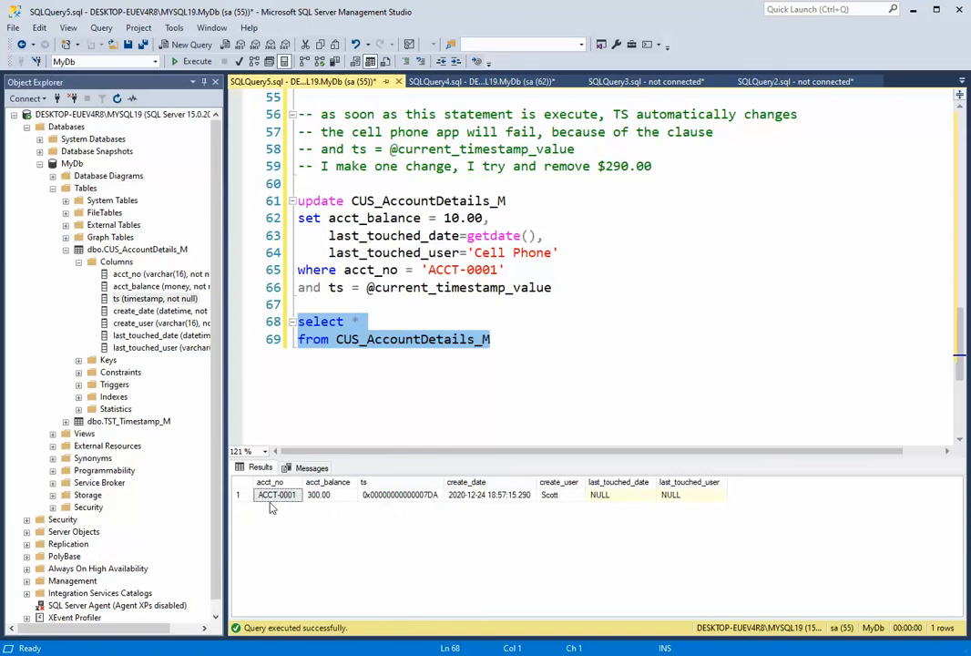
mouse_move(286, 503)
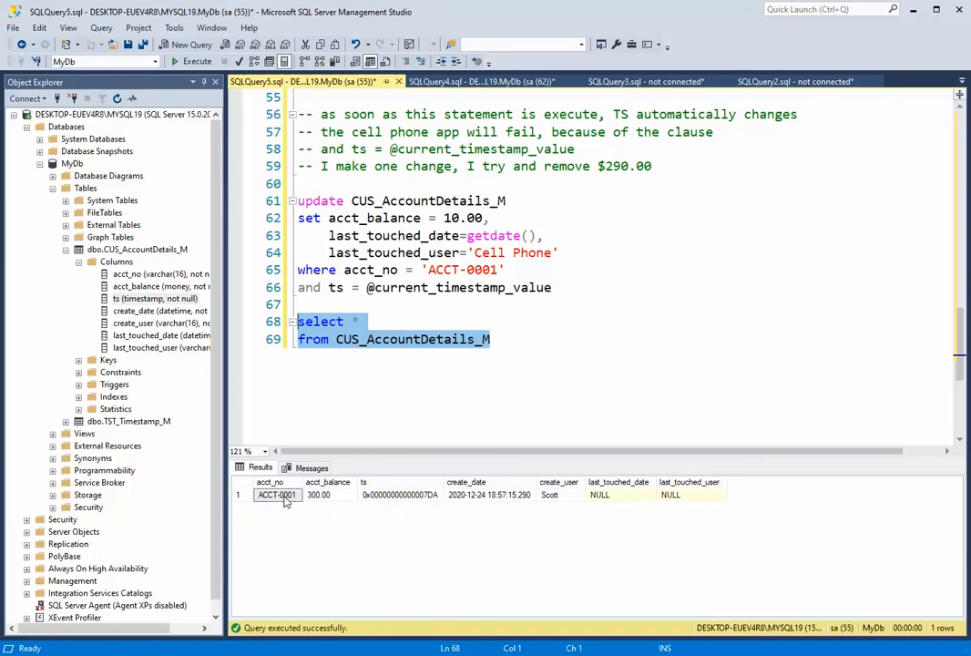
mouse_move(317, 503)
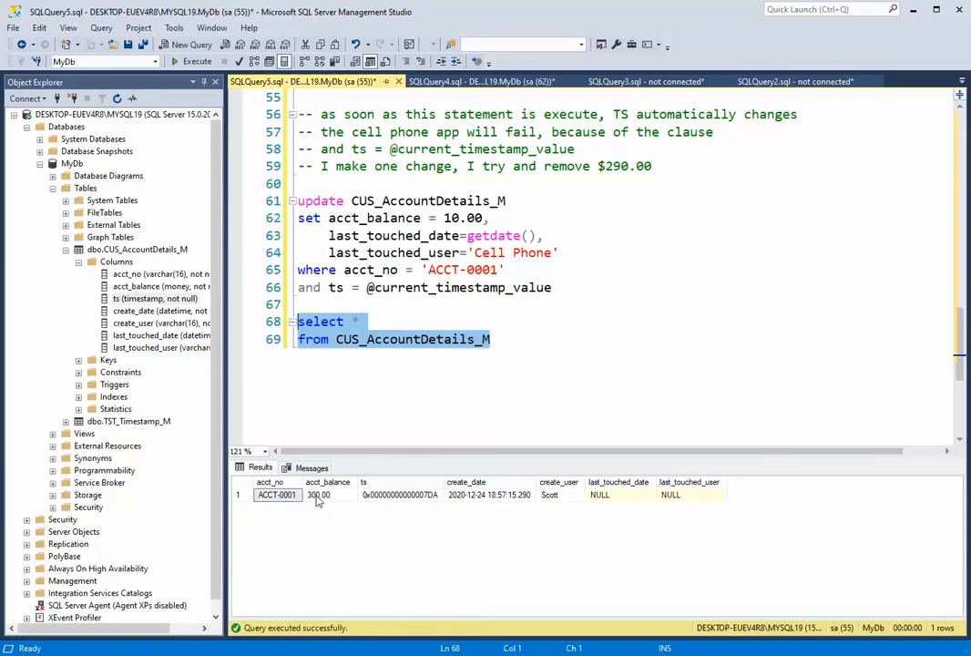
mouse_move(534, 496)
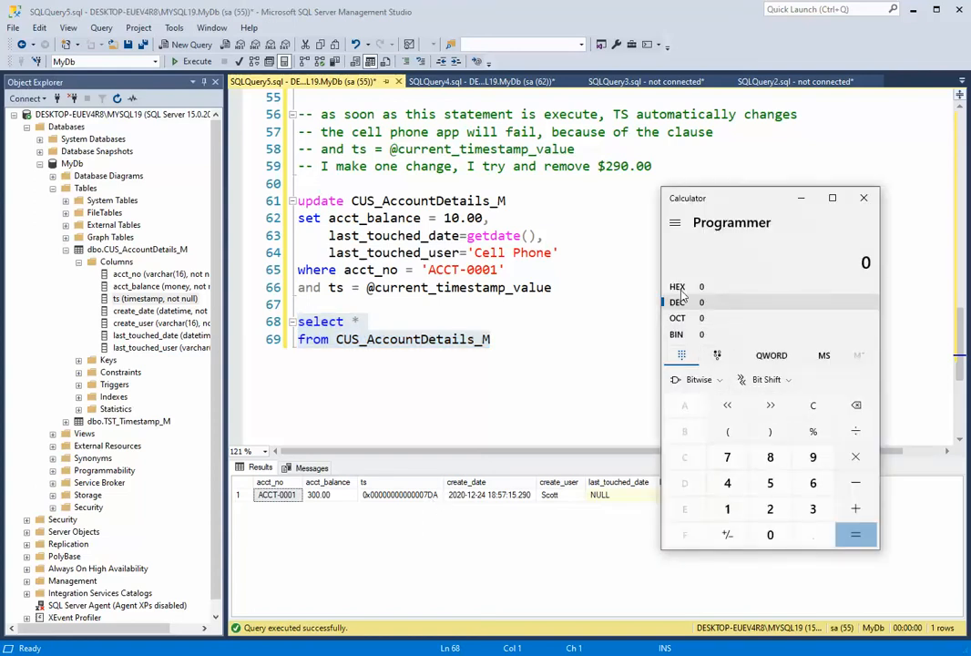
- Read hex 7DA as decimal 2,010 in Programmer mode, then hide the calculator
click(727, 455)
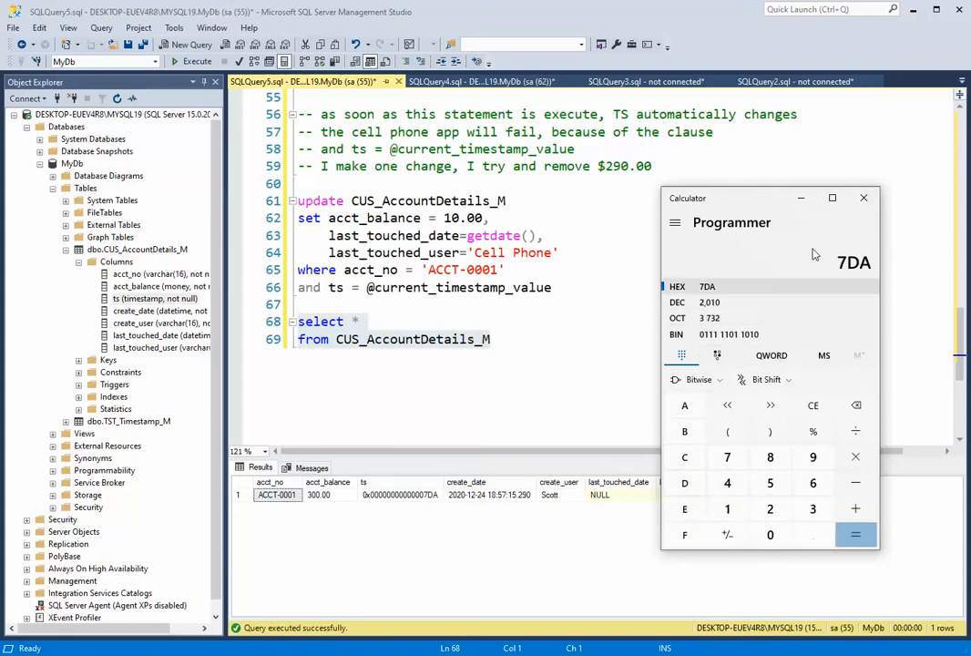
click(863, 196)
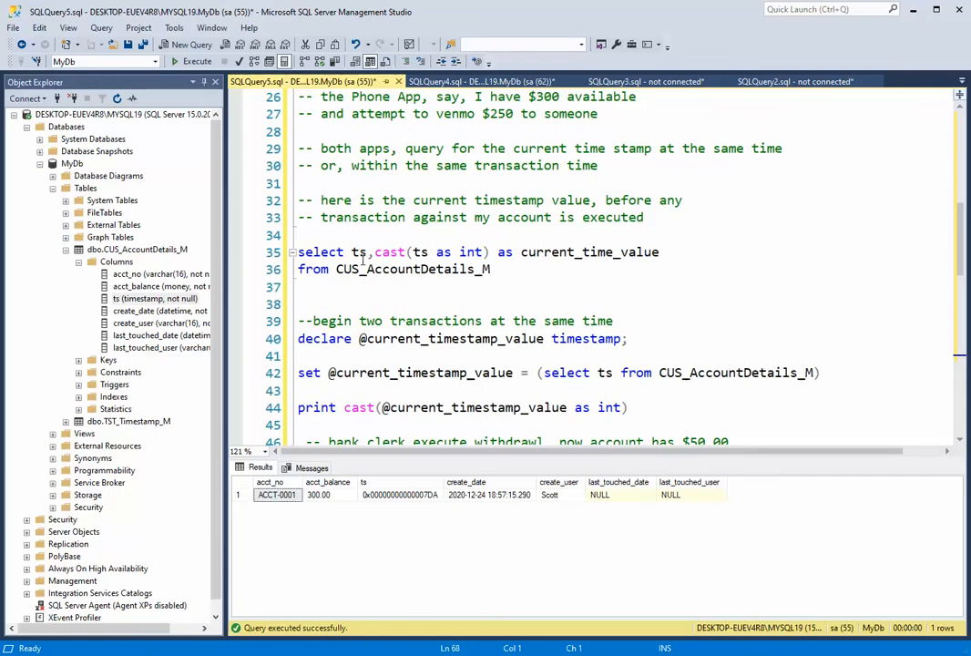
mouse_move(419, 251)
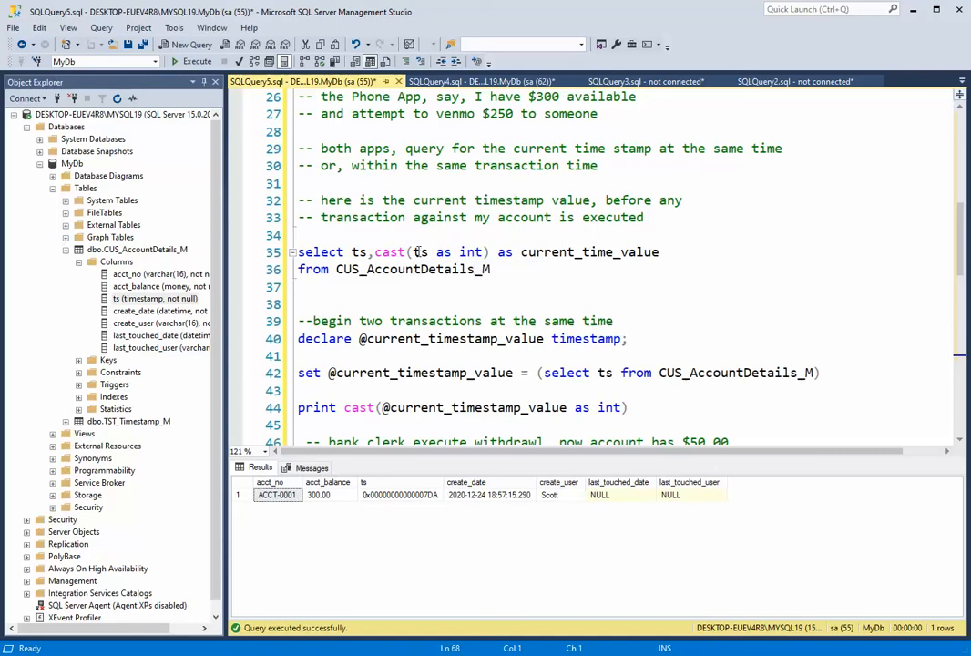
mouse_move(421, 251)
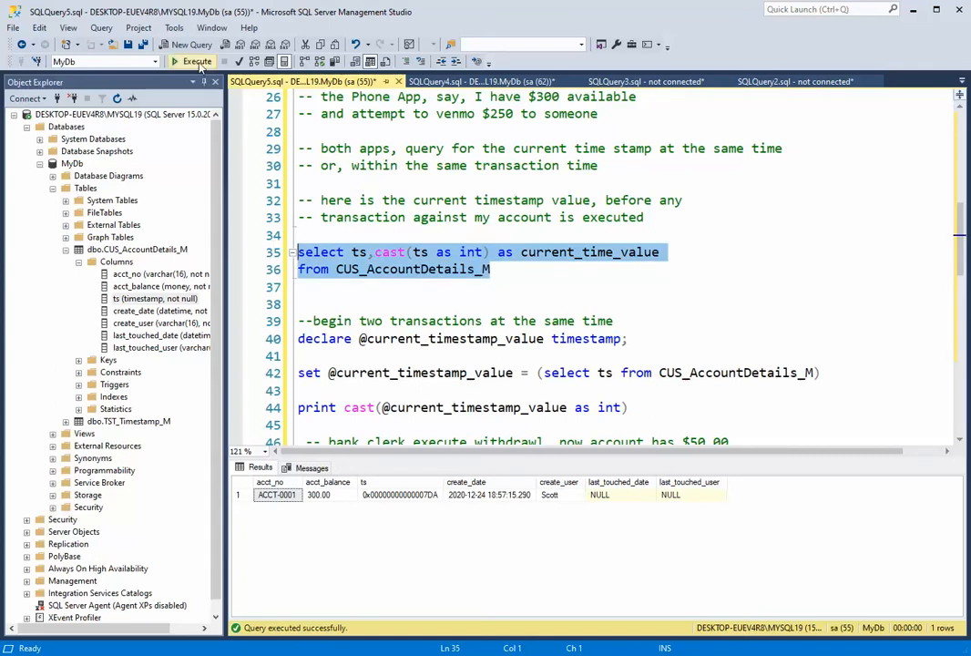
- Run the cast-to-int timestamp query, returning 2010 to match the calculator
click(197, 62)
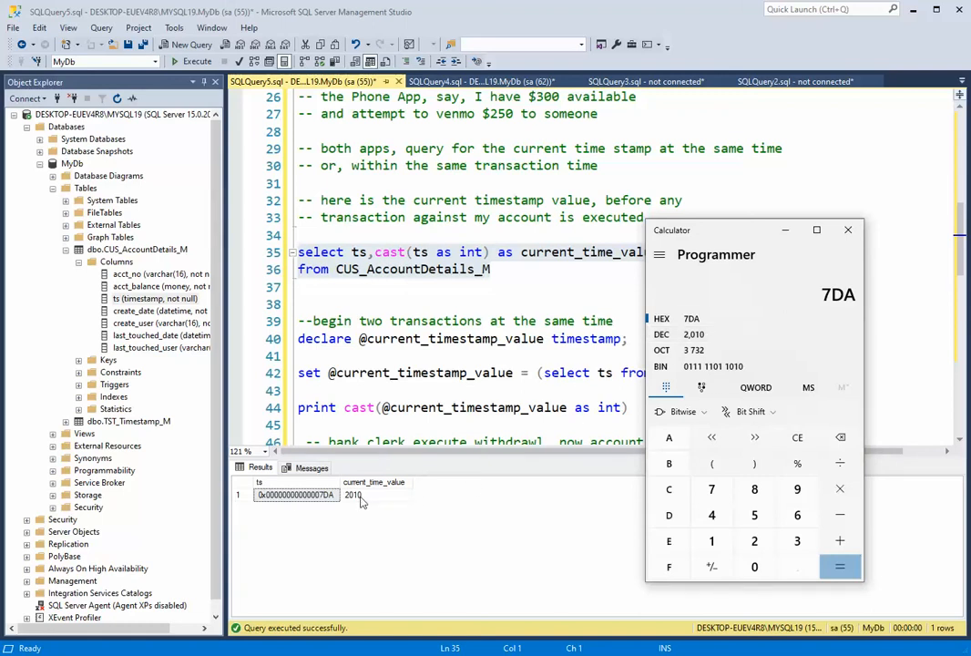
click(847, 229)
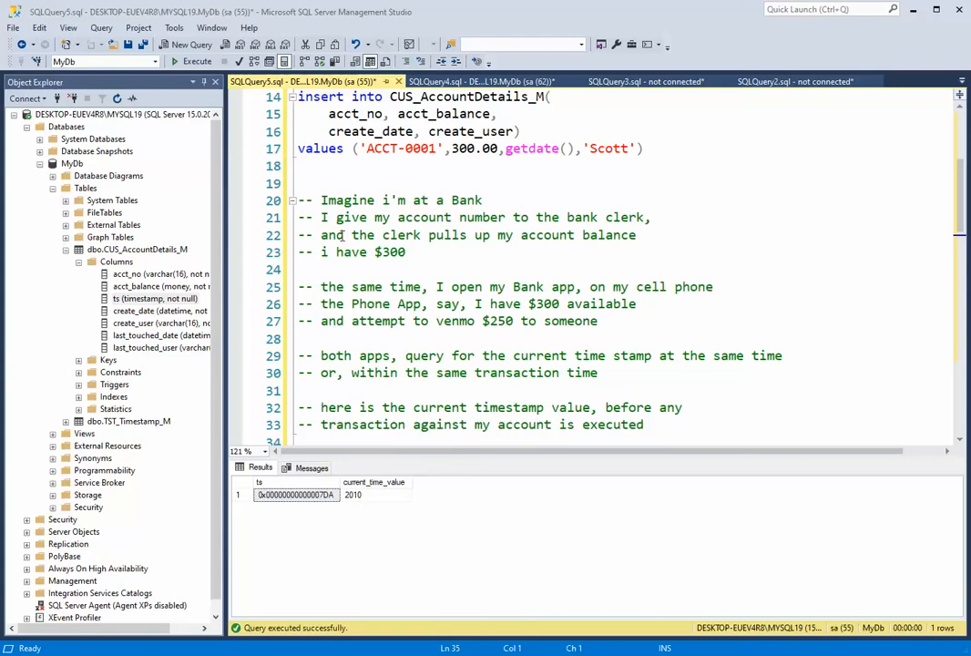
mouse_move(343, 255)
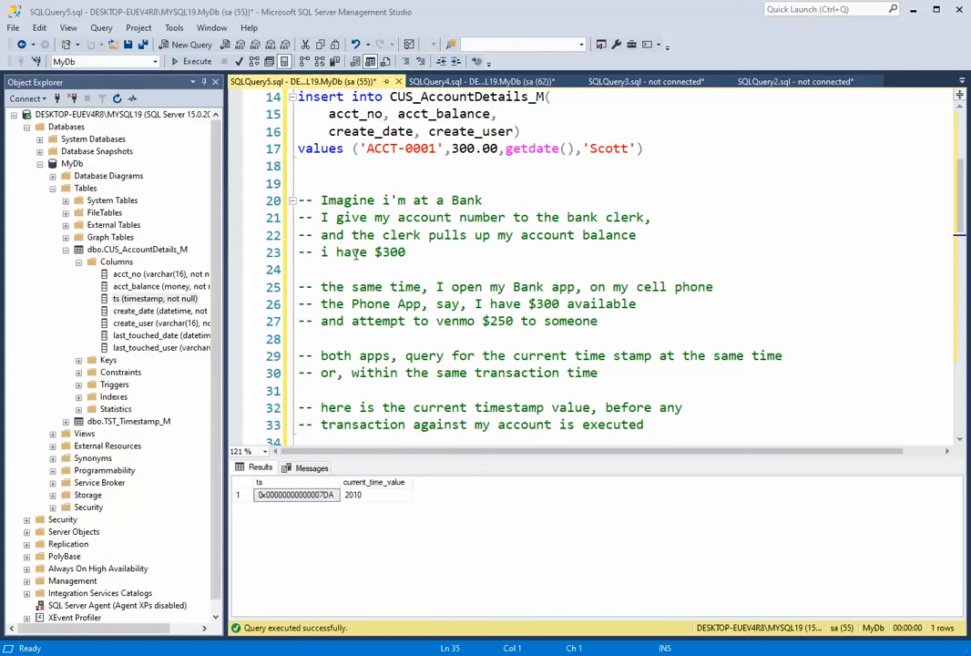
double_click(477, 147)
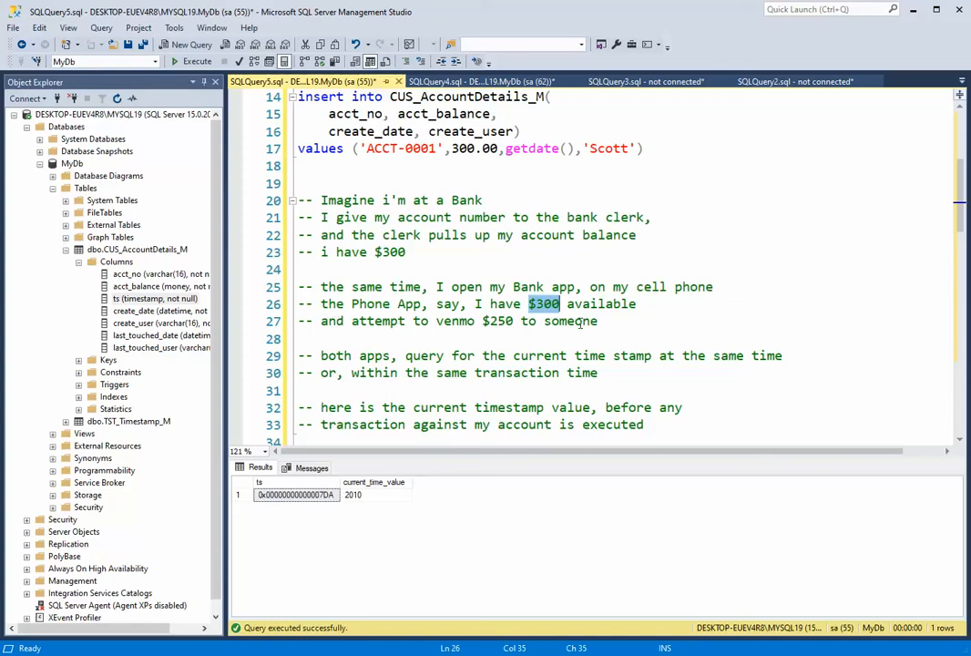
scroll(down, 3)
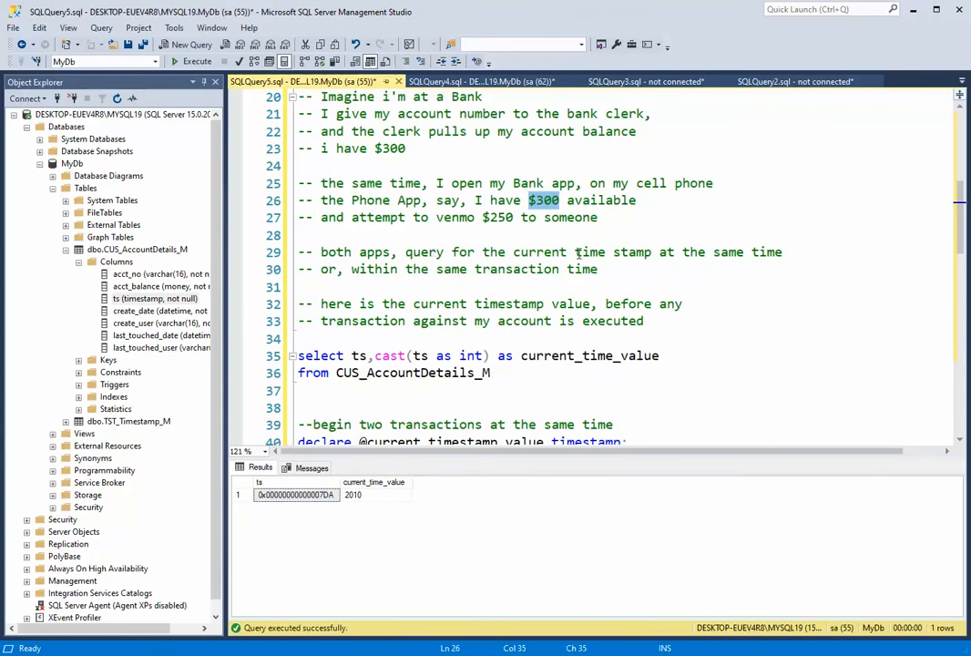
mouse_move(356, 270)
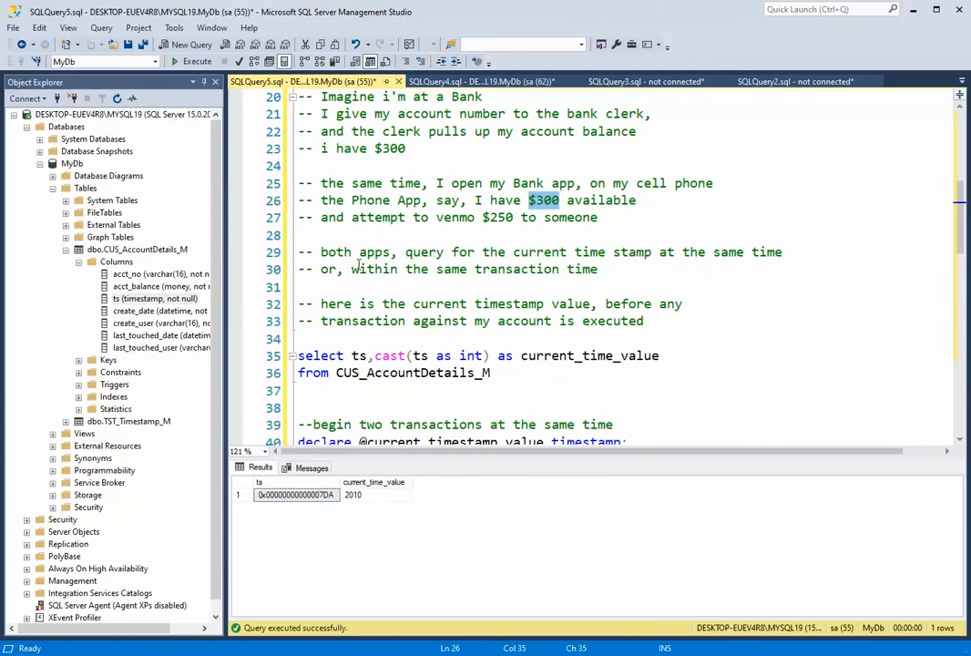
mouse_move(397, 286)
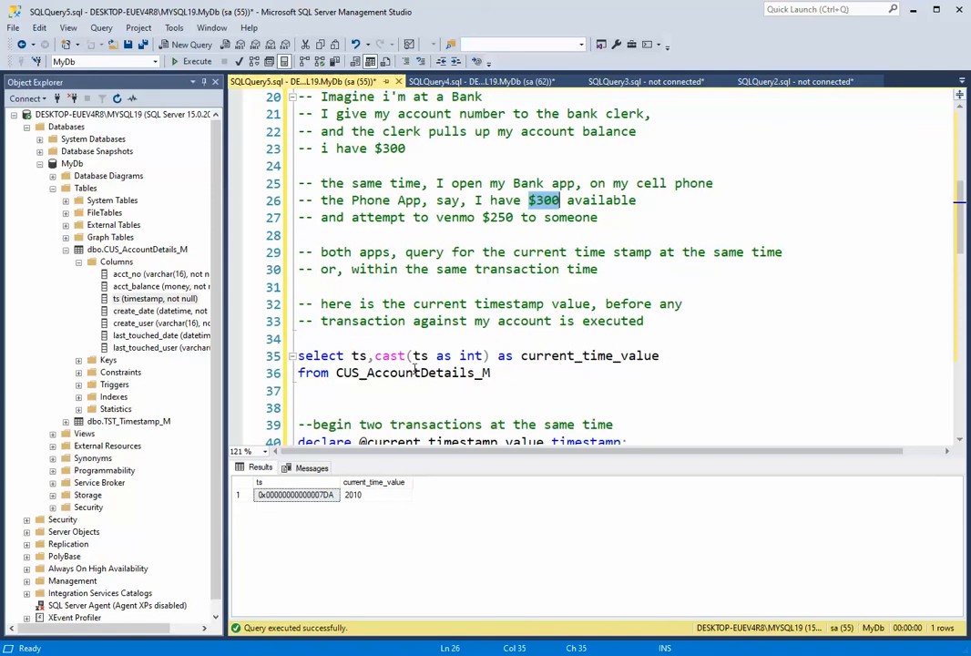
drag(299, 355, 492, 373)
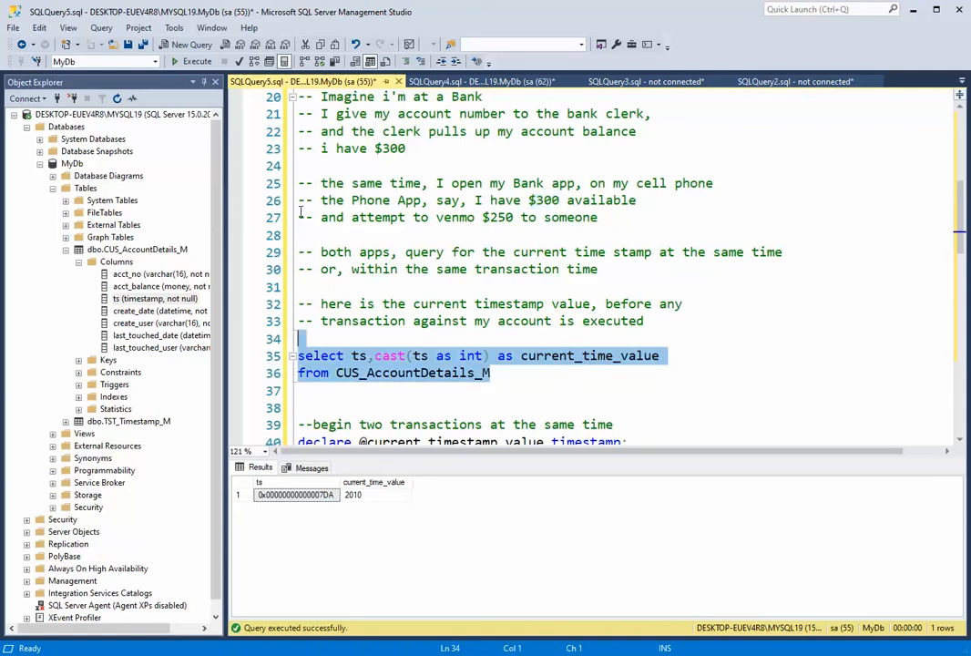
mouse_move(179, 62)
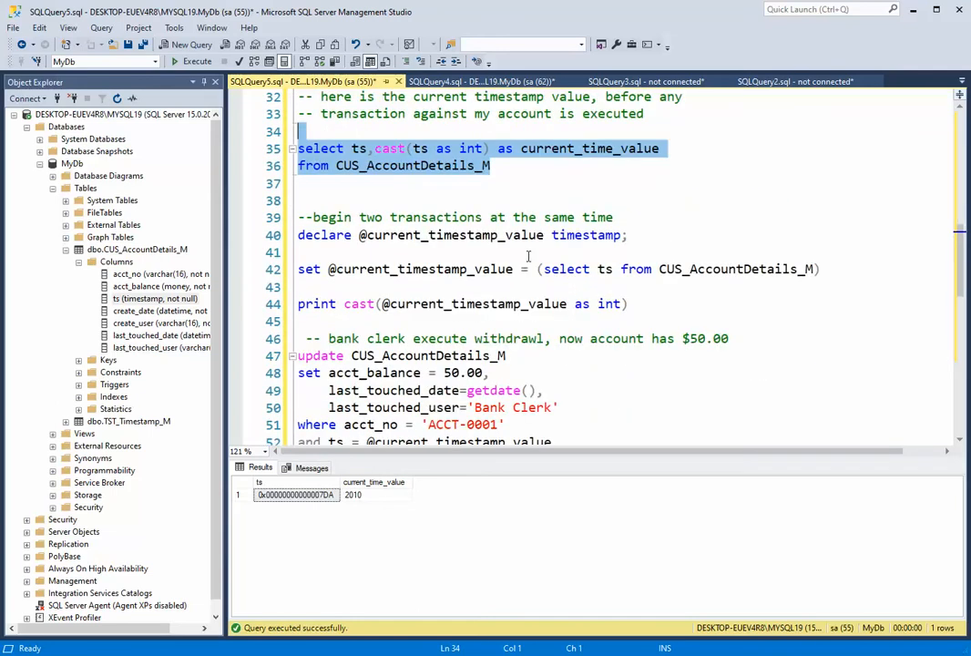
scroll(down, 3)
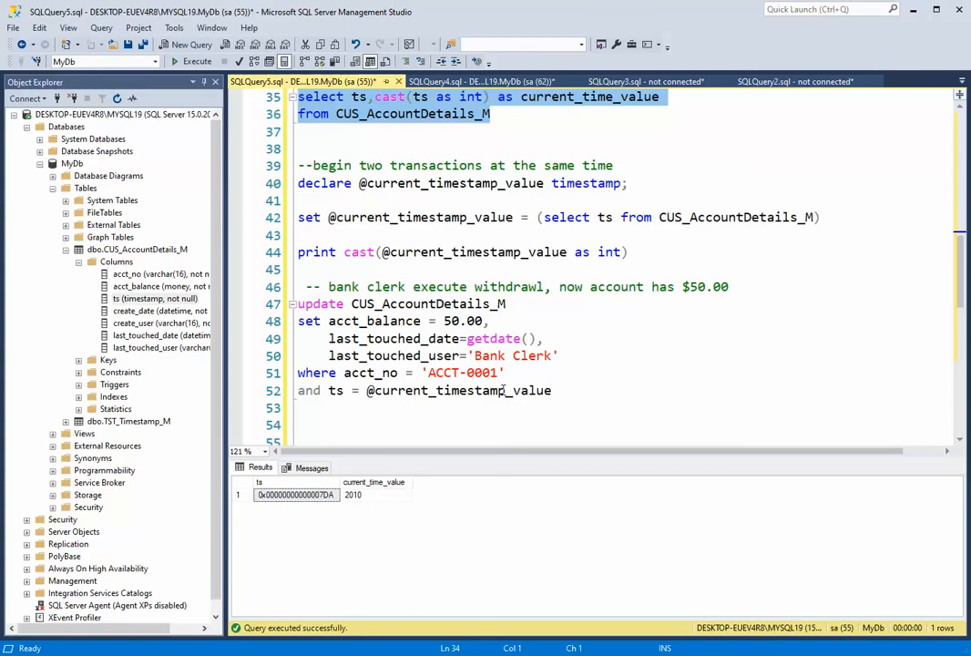
mouse_move(341, 390)
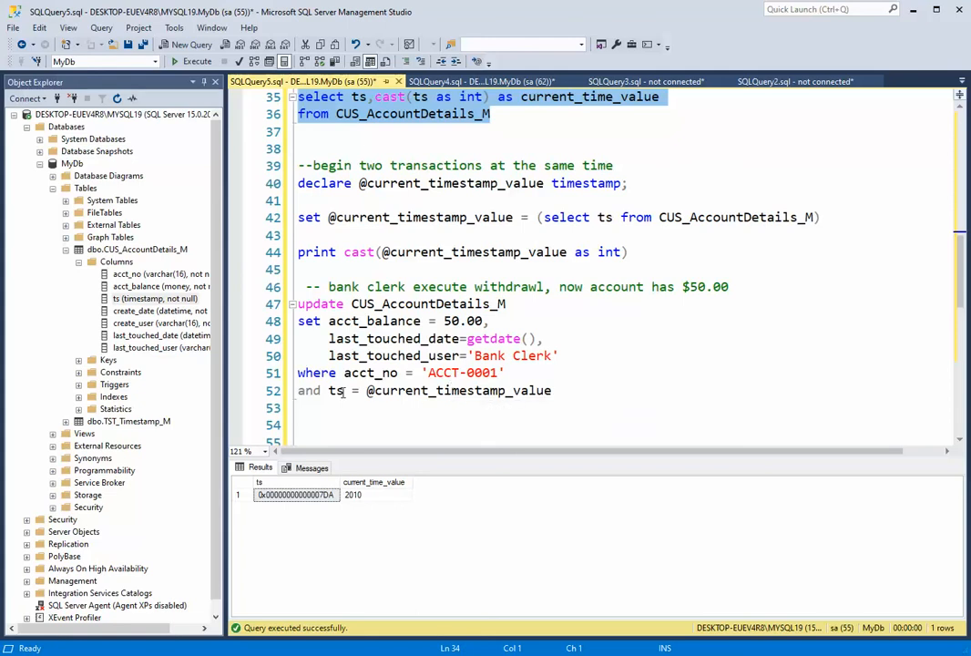
mouse_move(339, 390)
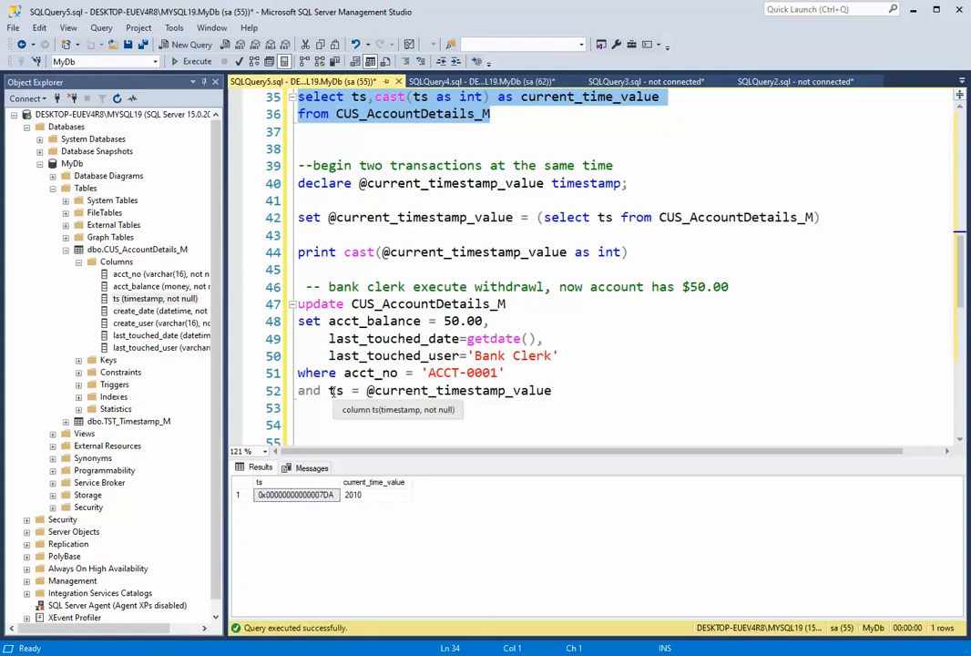
mouse_move(412, 337)
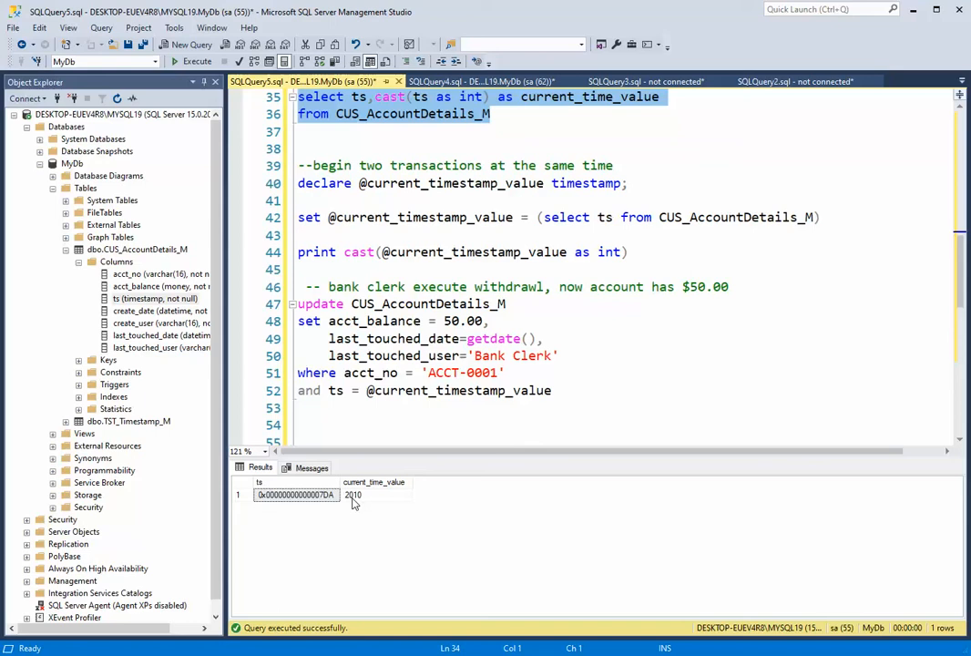
mouse_move(362, 501)
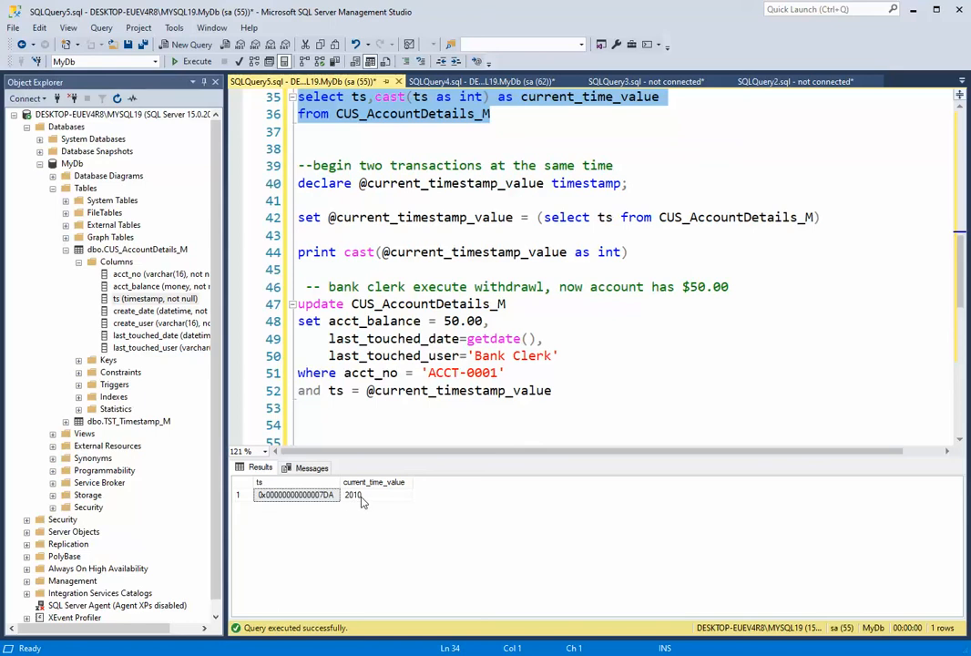
mouse_move(326, 500)
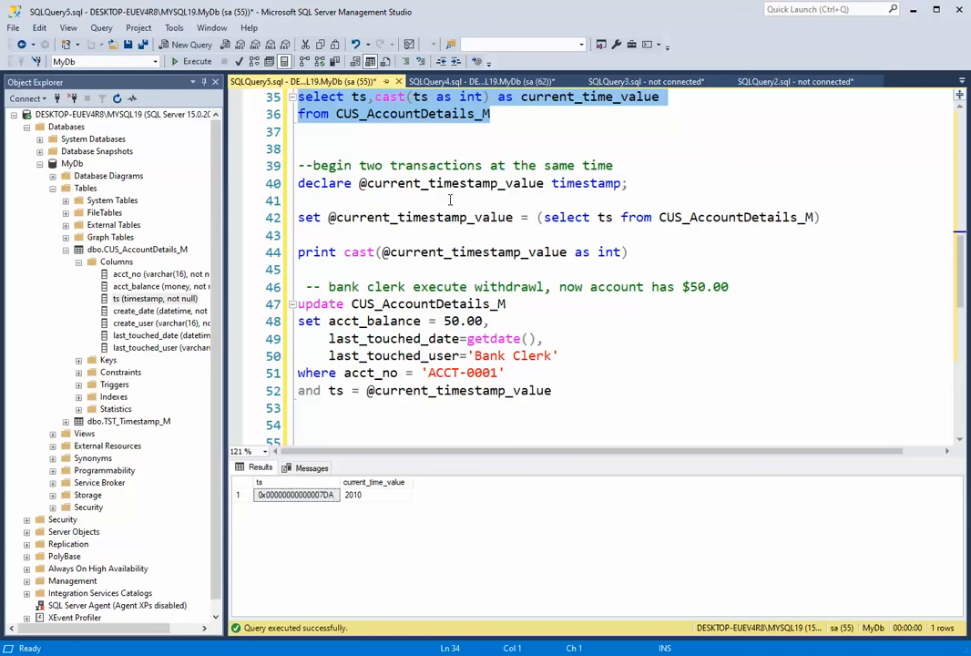
scroll(down, 3)
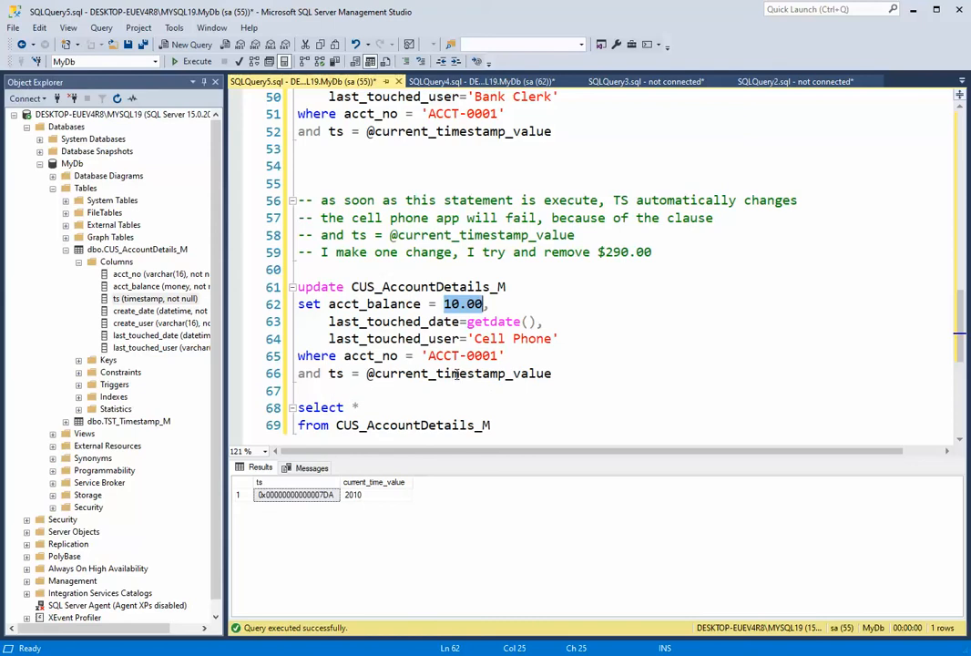
double_click(459, 374)
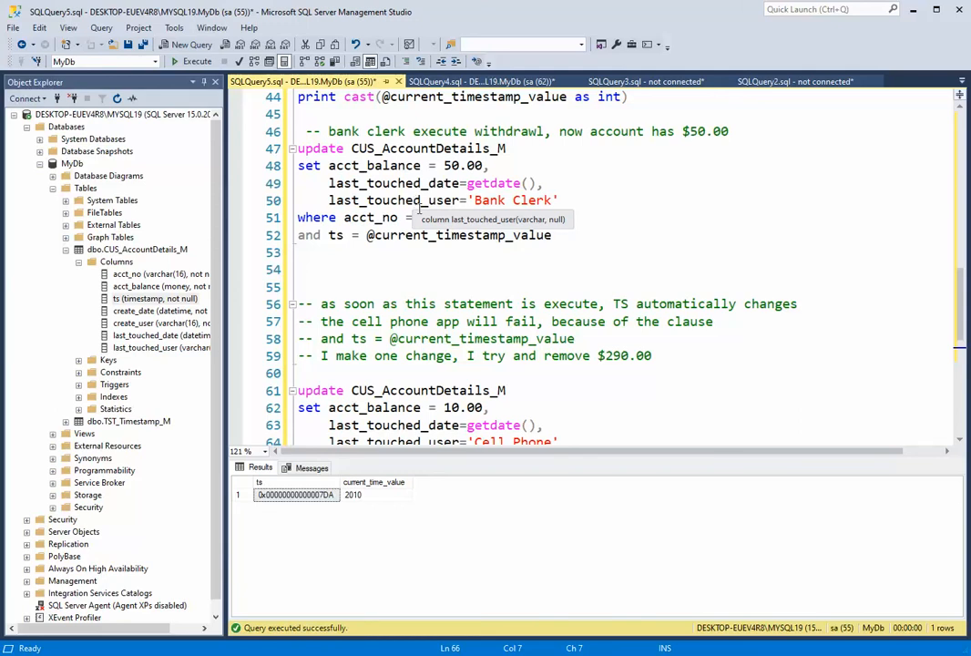
scroll(down, 3)
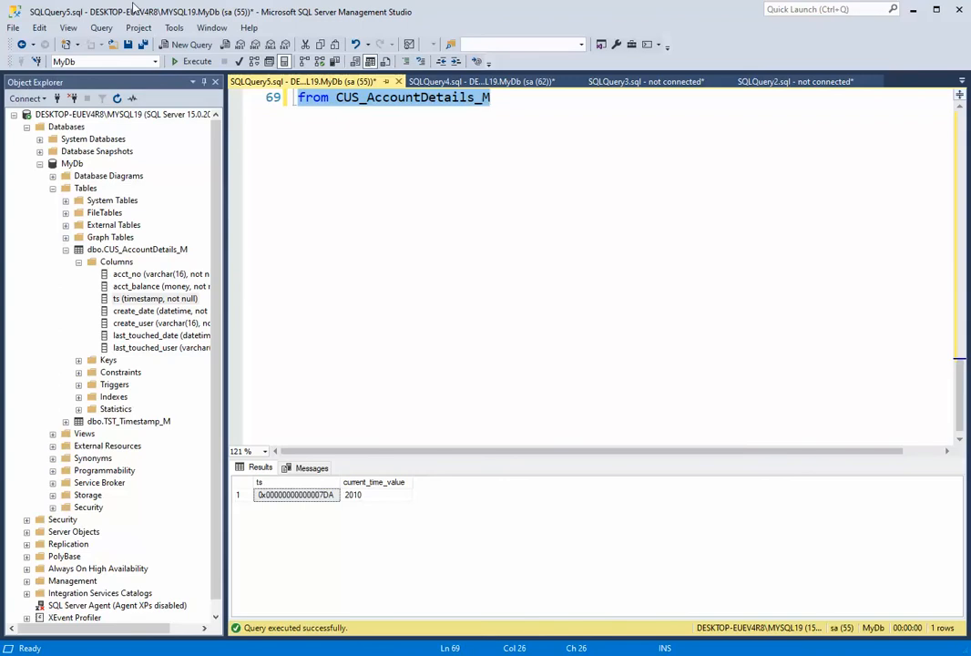
- Apply the Bank Clerk update (balance 50.00, ts 7DB) and confirm 7DB equals 2,011 in Calculator
click(190, 62)
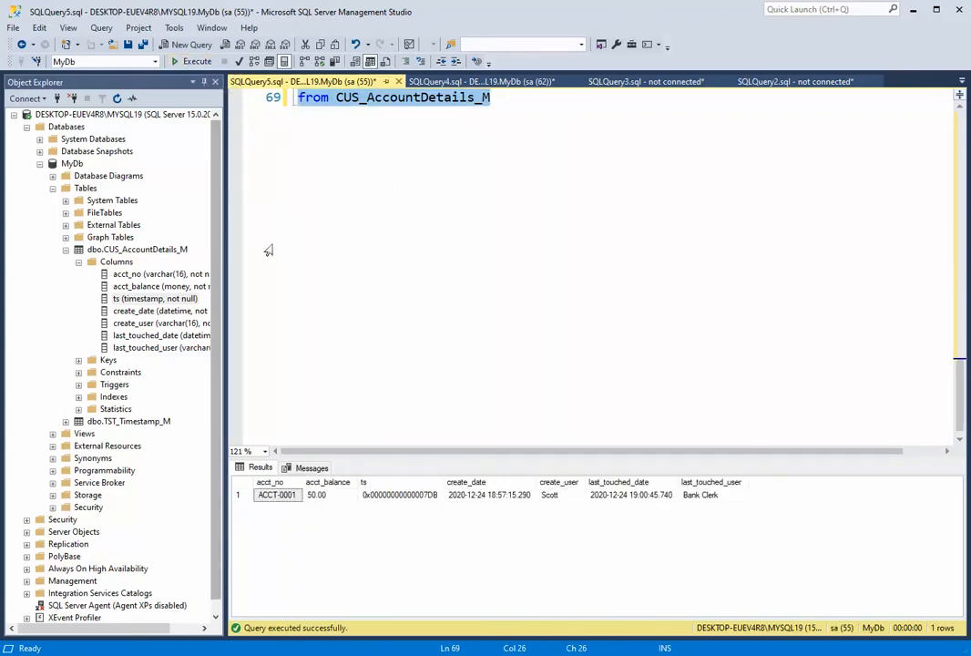
mouse_move(433, 466)
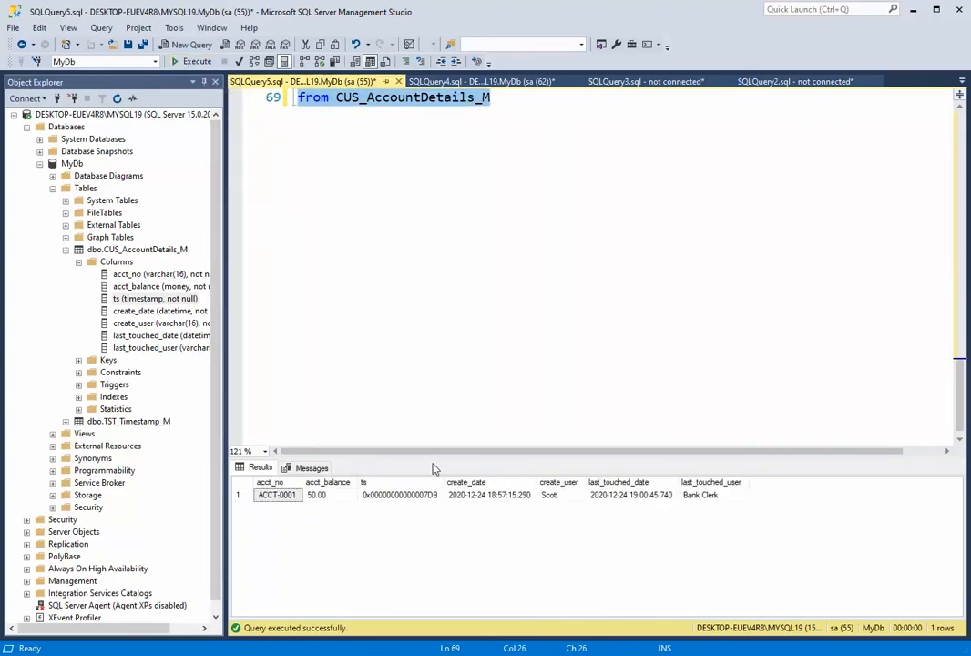
mouse_move(426, 503)
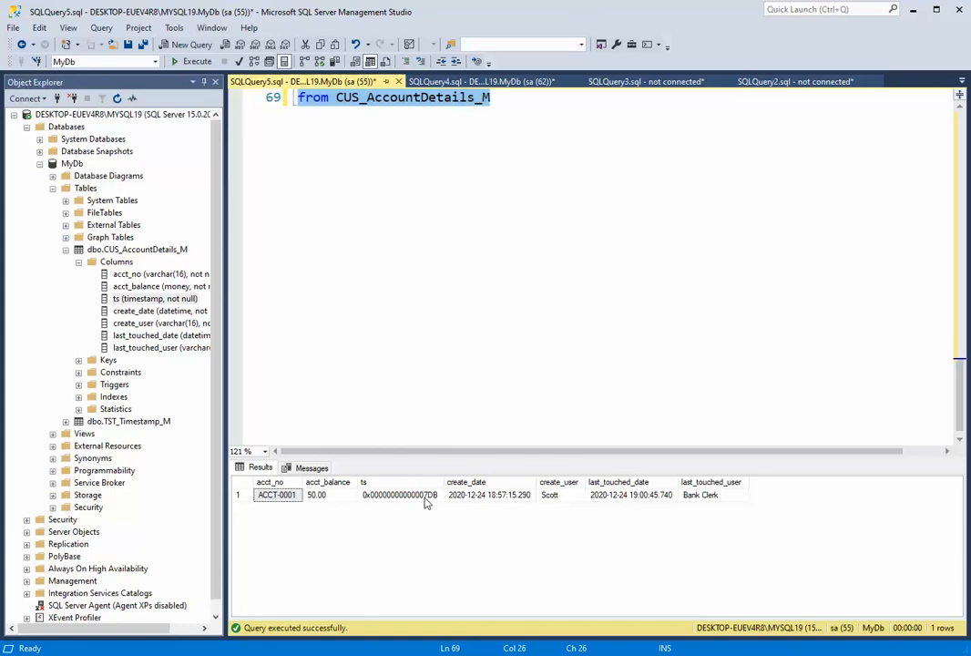
mouse_move(439, 503)
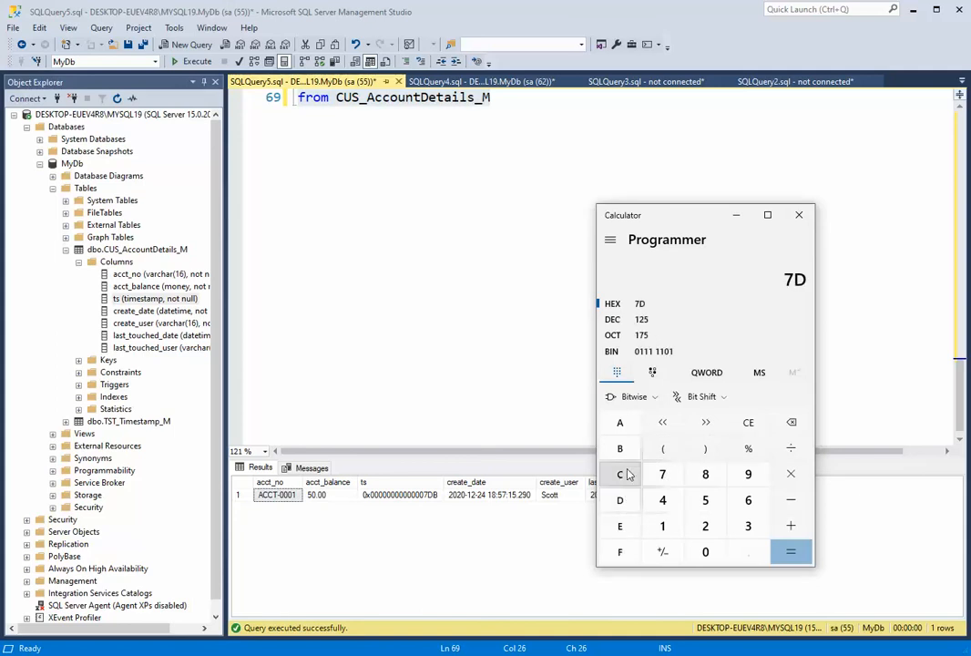
click(619, 448)
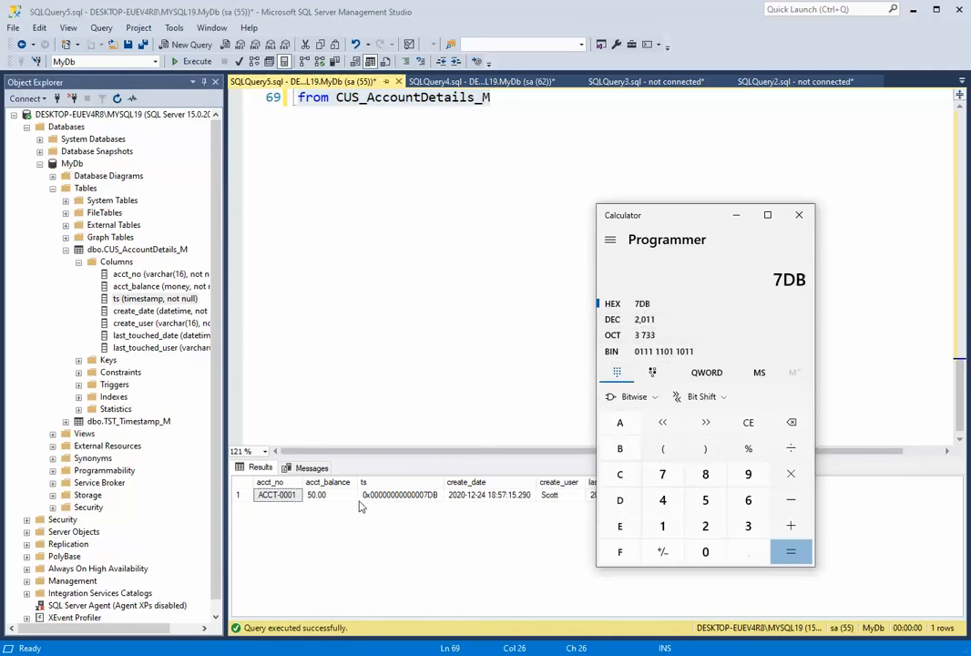
click(798, 215)
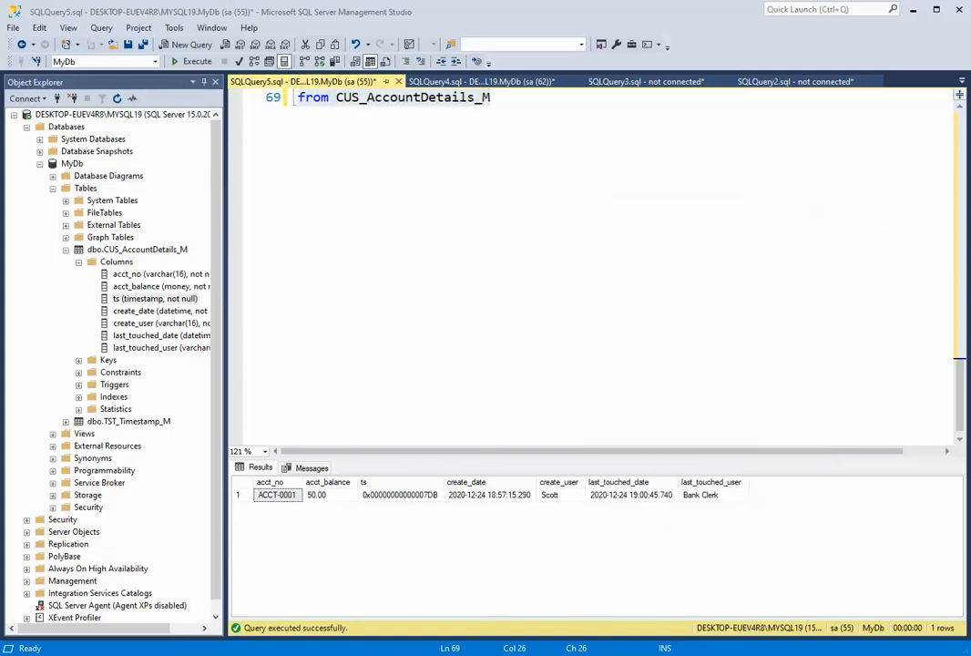
mouse_move(555, 500)
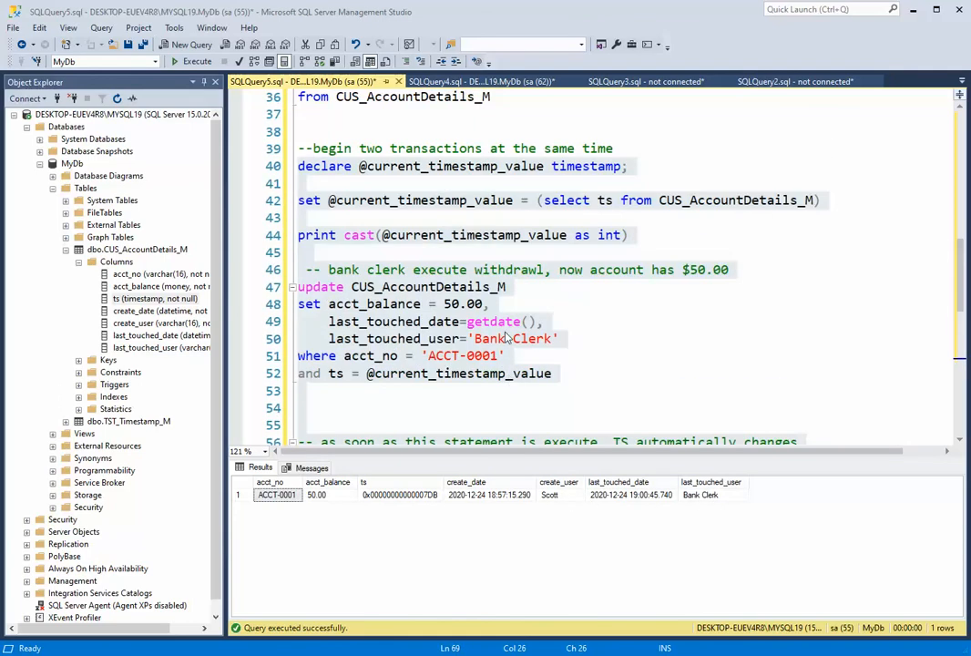
scroll(down, 3)
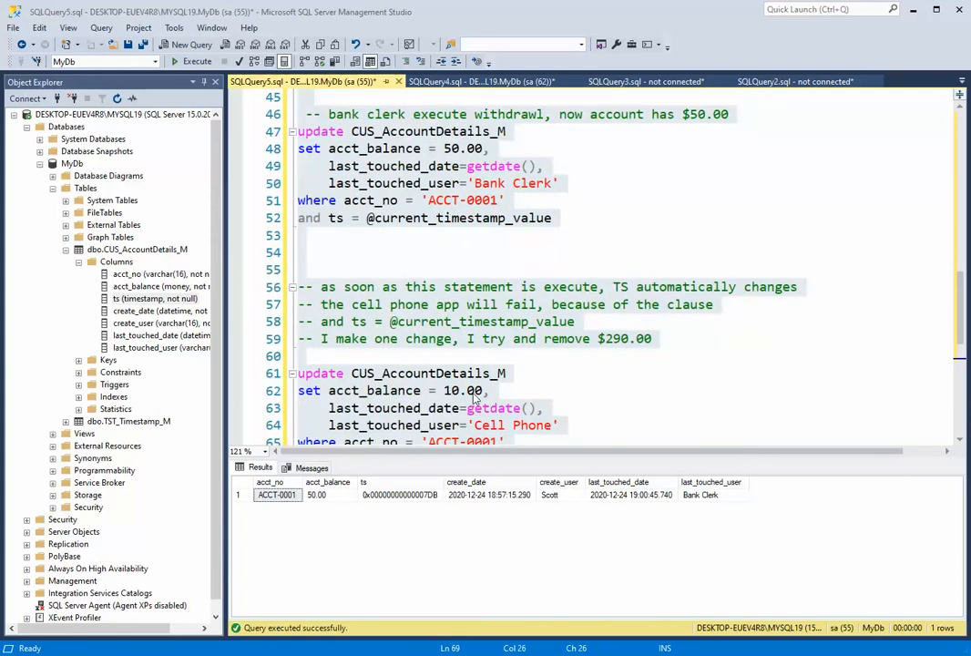
scroll(down, 3)
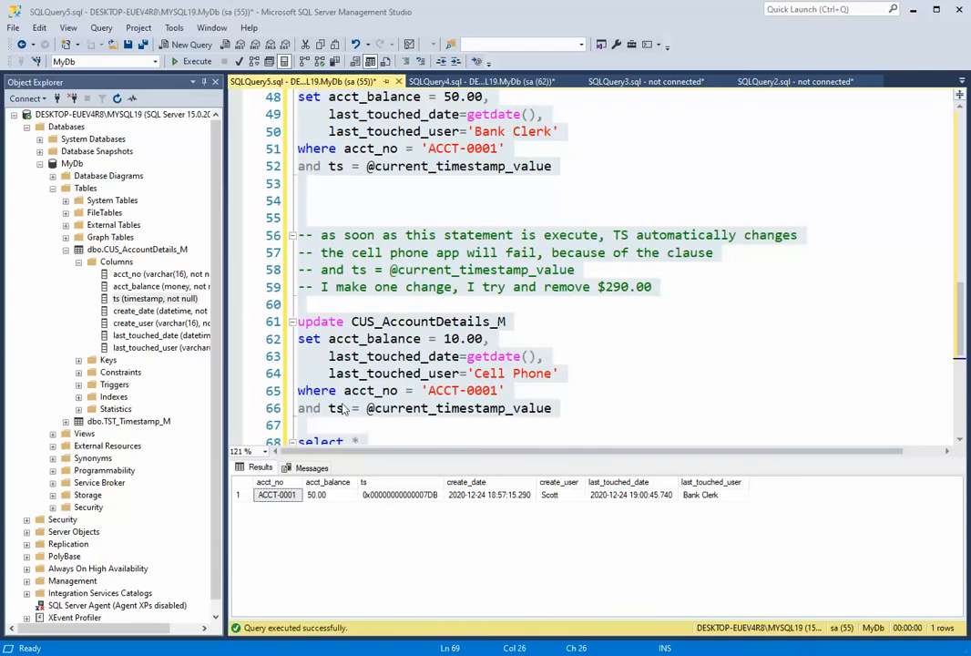
mouse_move(399, 368)
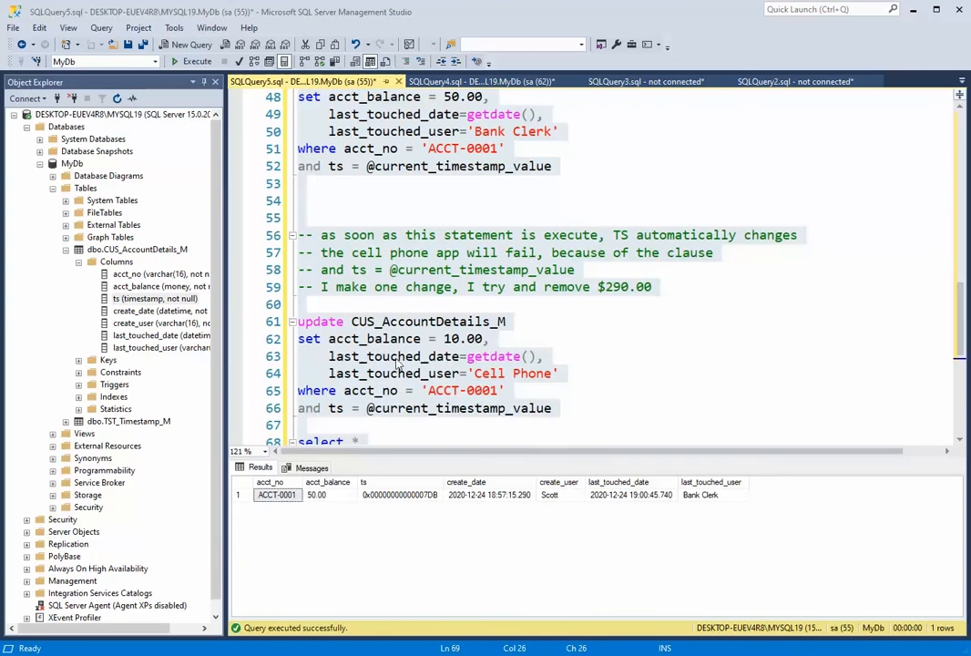
mouse_move(423, 339)
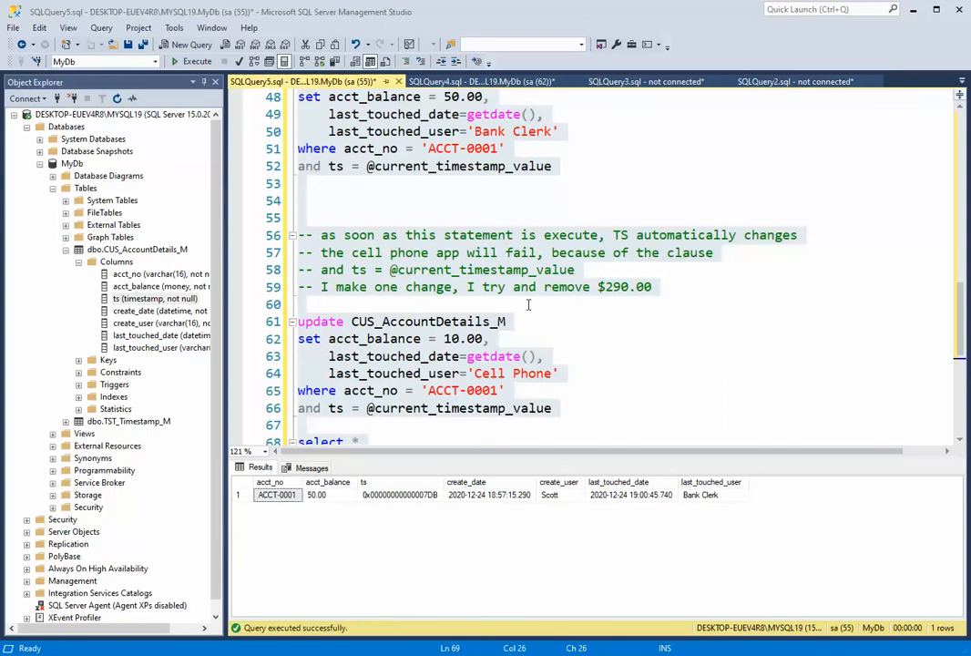
mouse_move(592, 350)
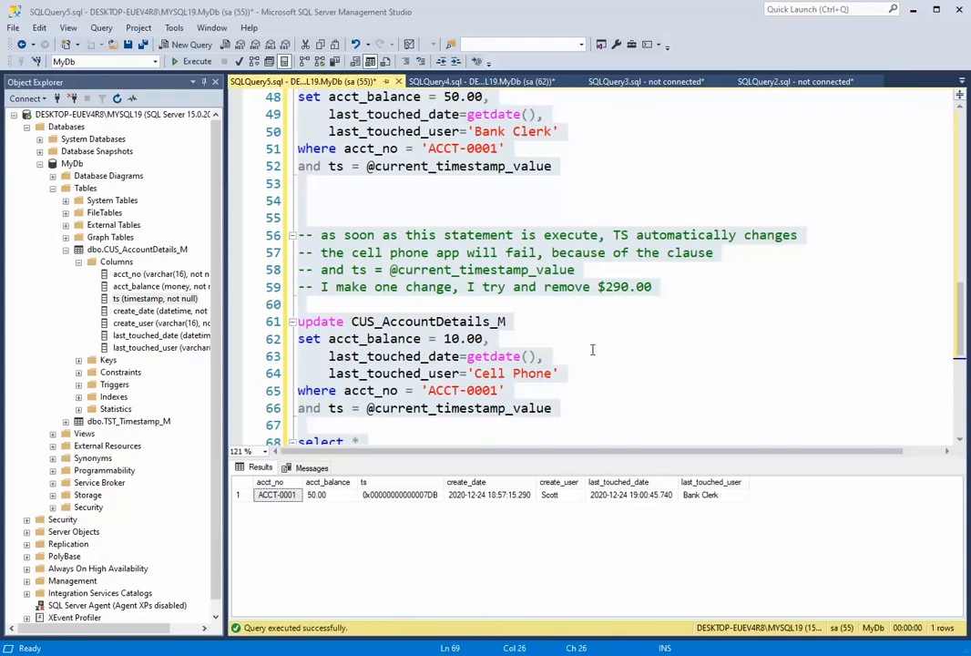